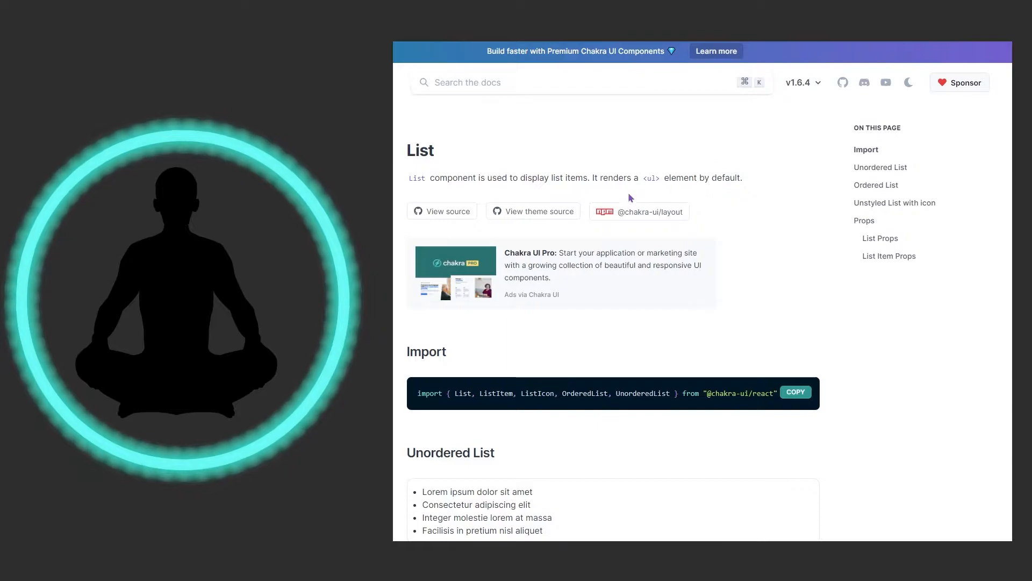
pyautogui.moveTo(655, 179)
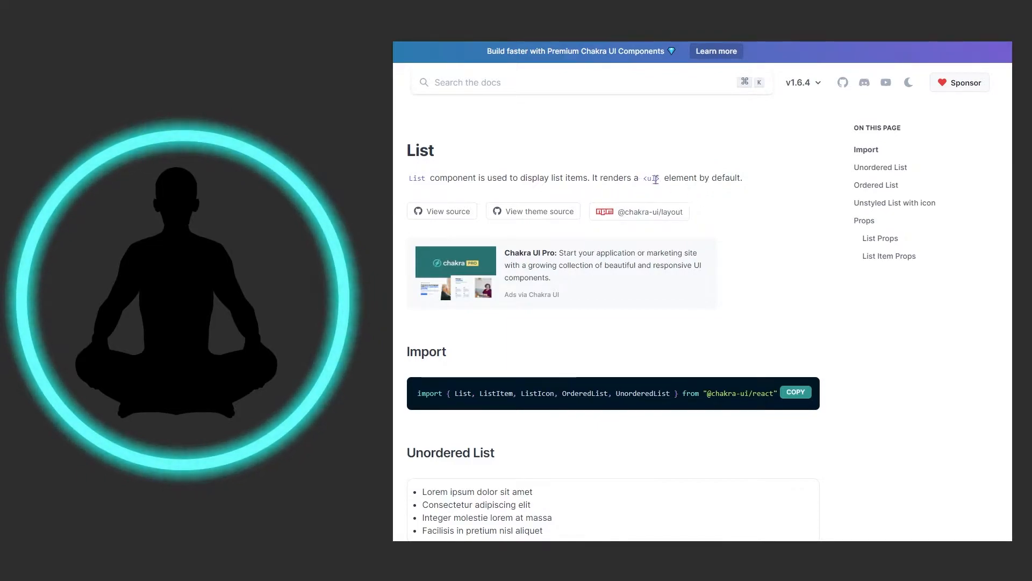
pyautogui.moveTo(731, 191)
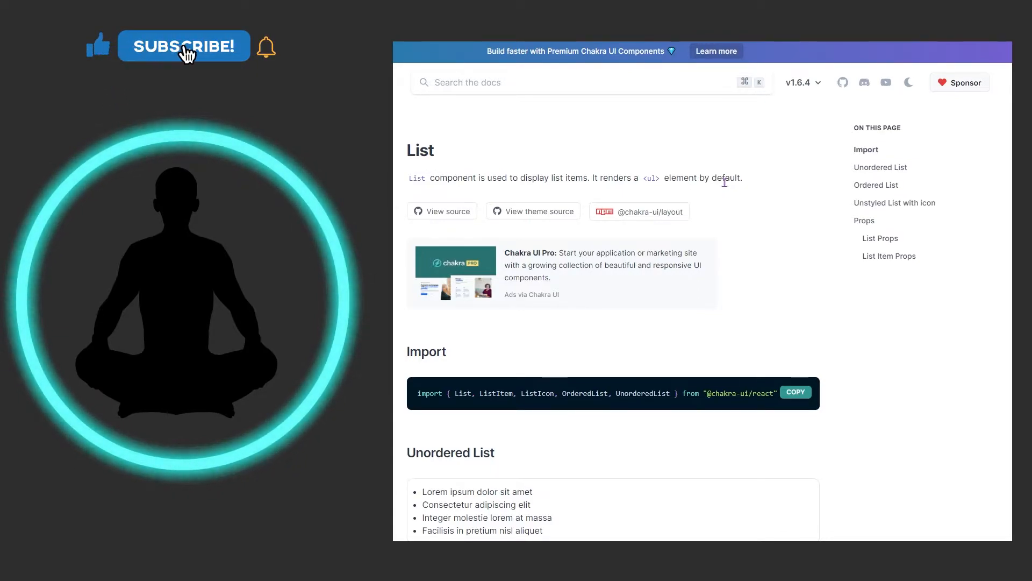
# - Scroll the List docs page down to the import snippet and the Unordered List example
pyautogui.click(184, 46)
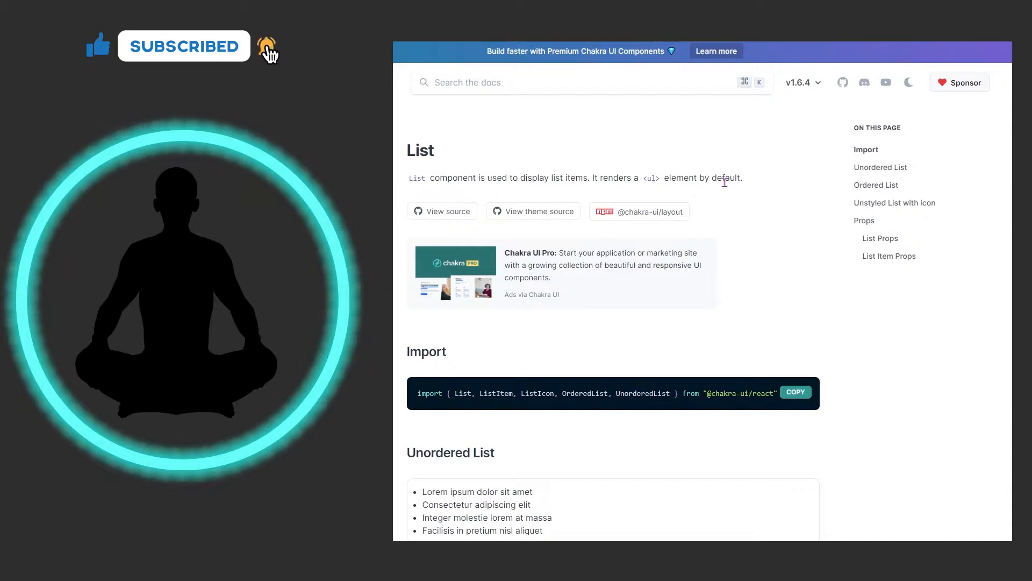
pyautogui.scroll(-3)
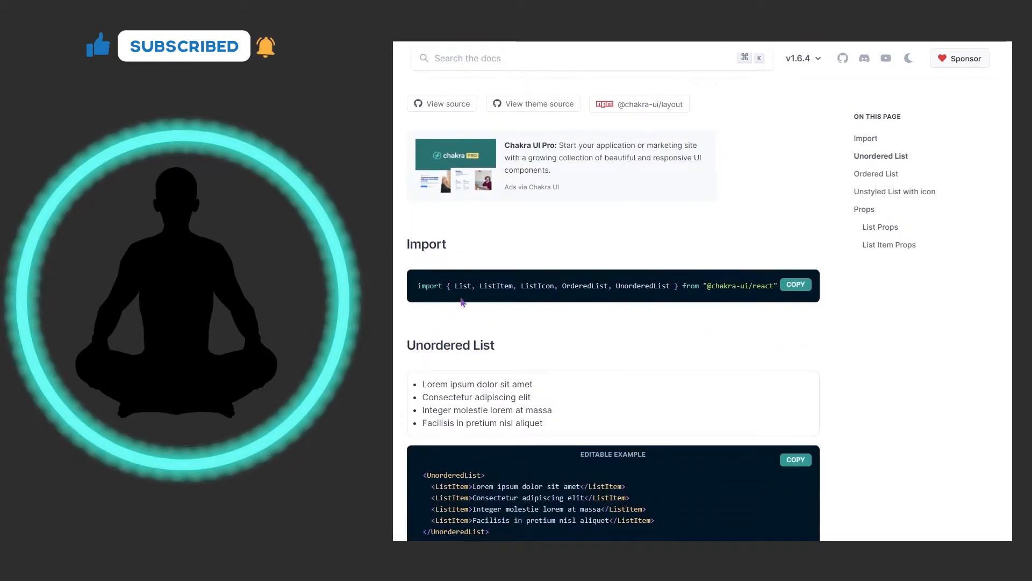
pyautogui.moveTo(535, 301)
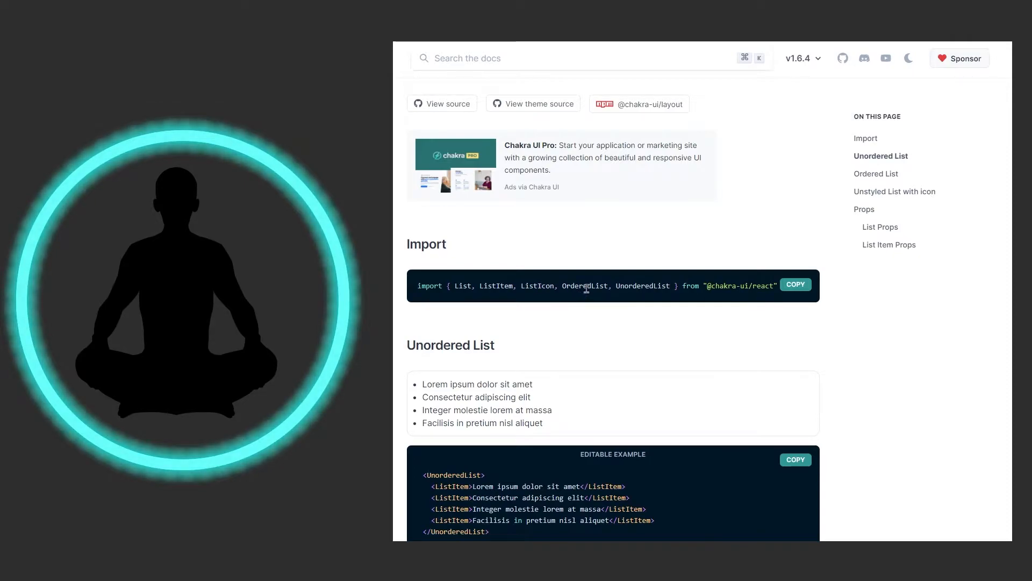
pyautogui.moveTo(623, 328)
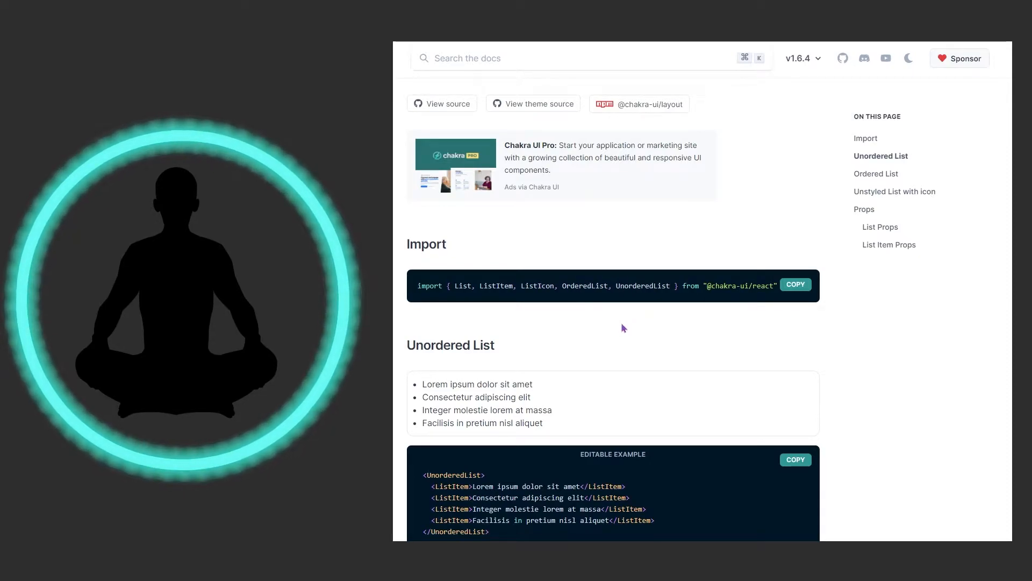
pyautogui.moveTo(475, 313)
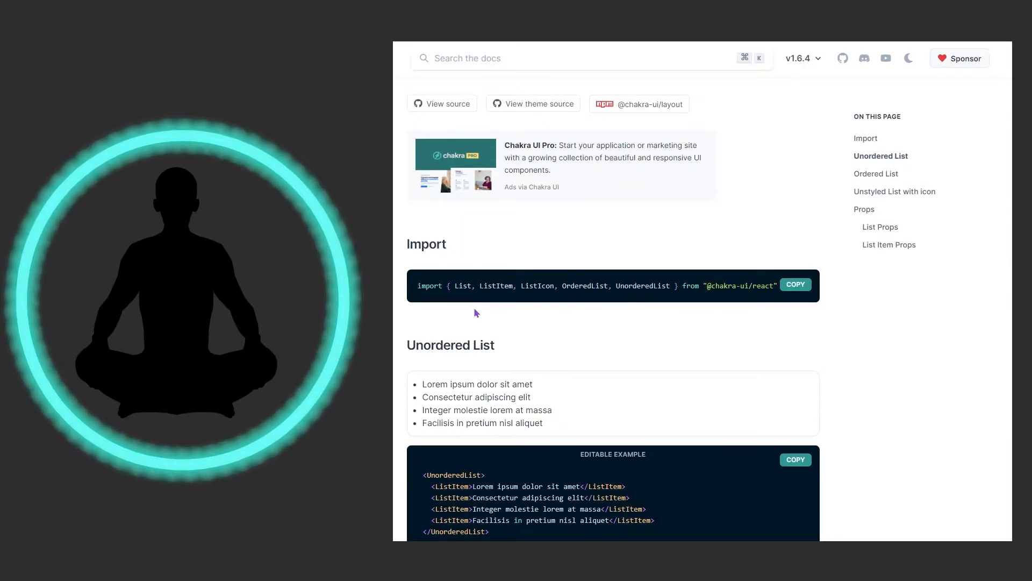
pyautogui.moveTo(568, 330)
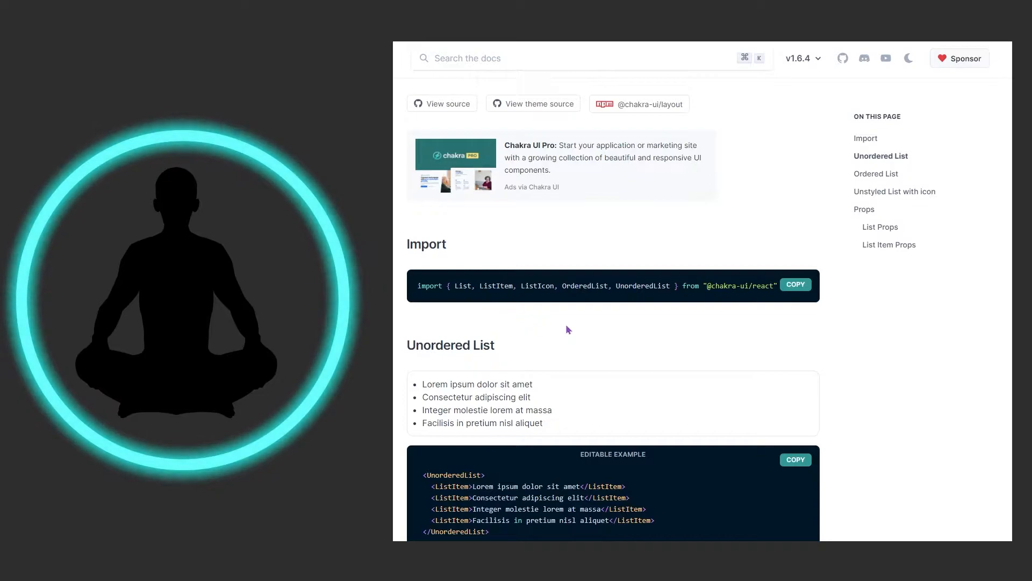
# - Scroll down until the full Unordered List code and the Ordered List heading are visible
pyautogui.scroll(-3)
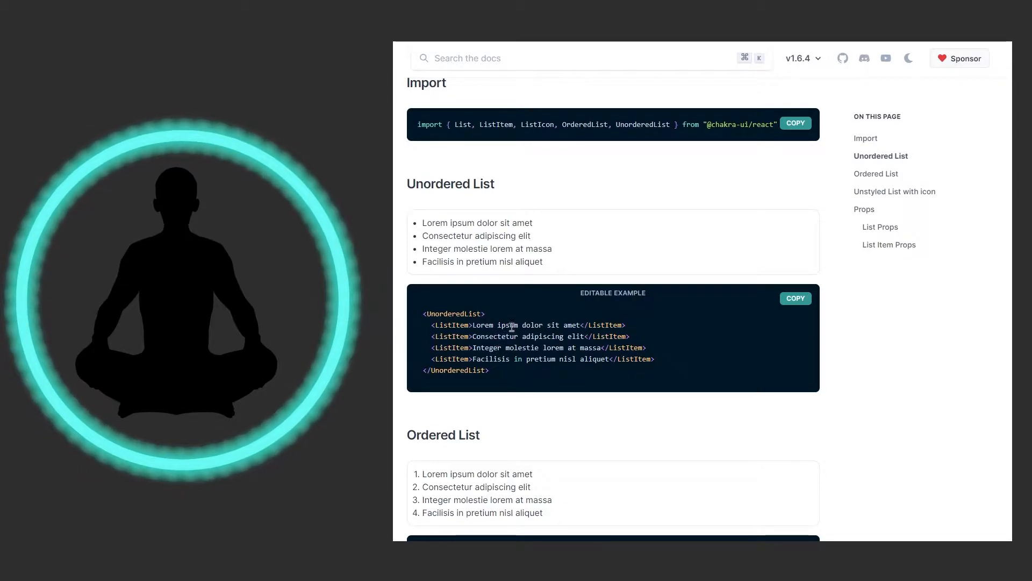
pyautogui.moveTo(555, 389)
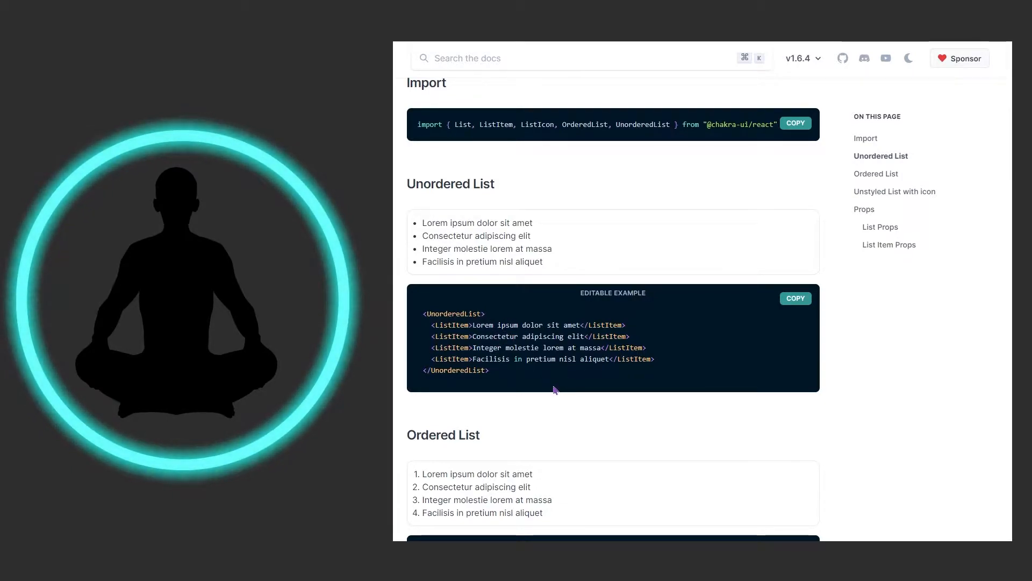
pyautogui.moveTo(562, 401)
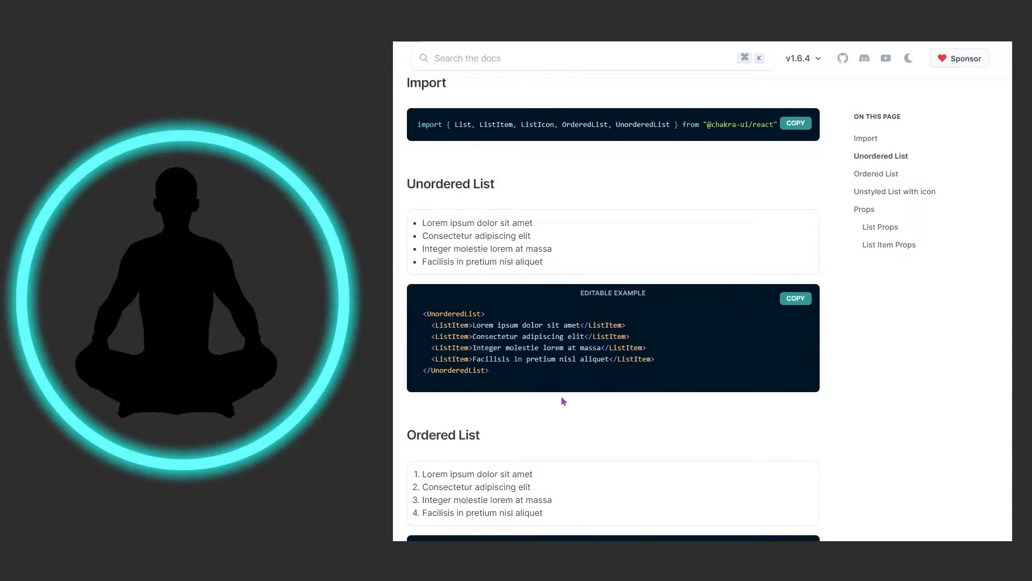
pyautogui.moveTo(522, 391)
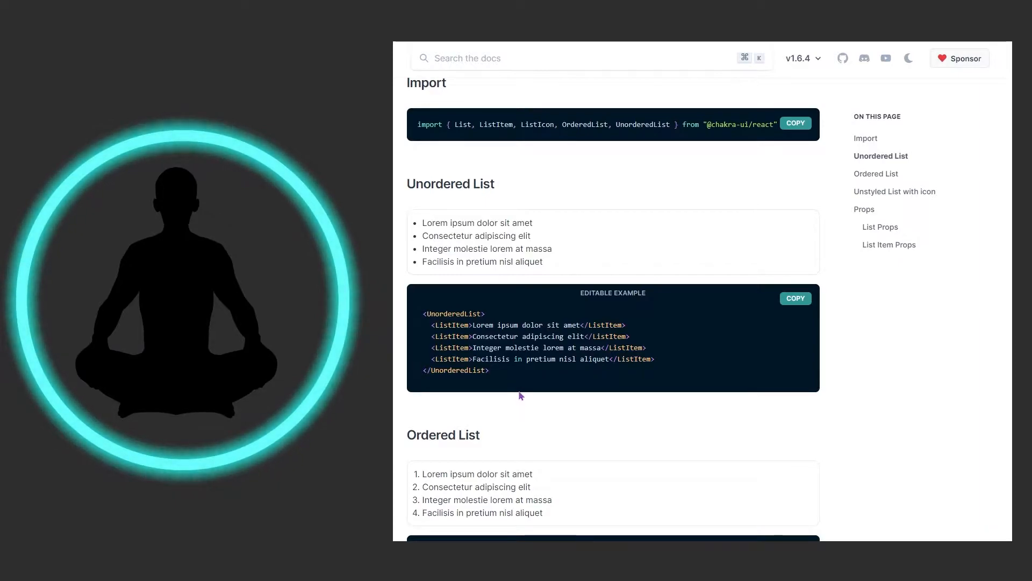
pyautogui.moveTo(392, 253)
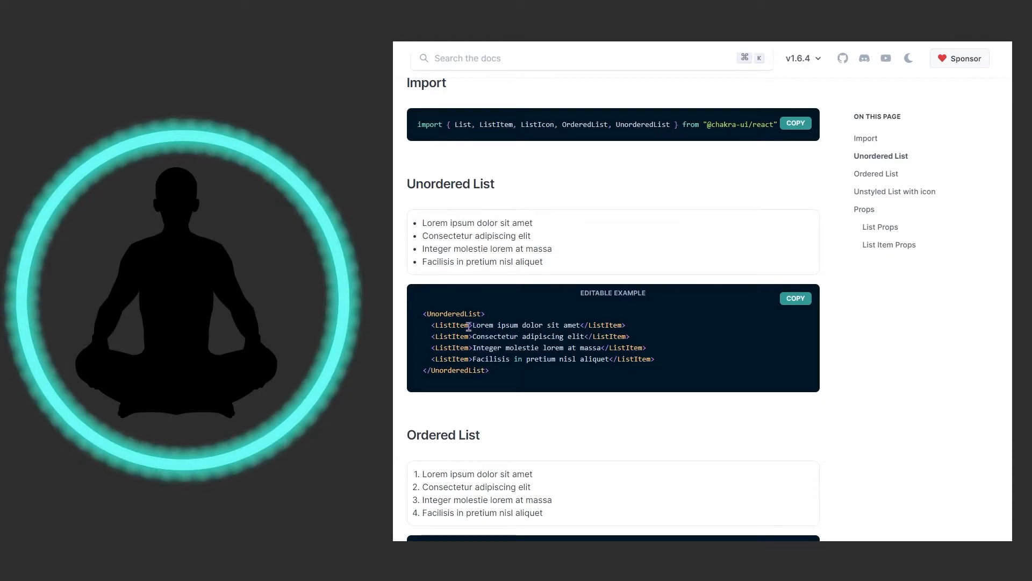
pyautogui.moveTo(454, 314)
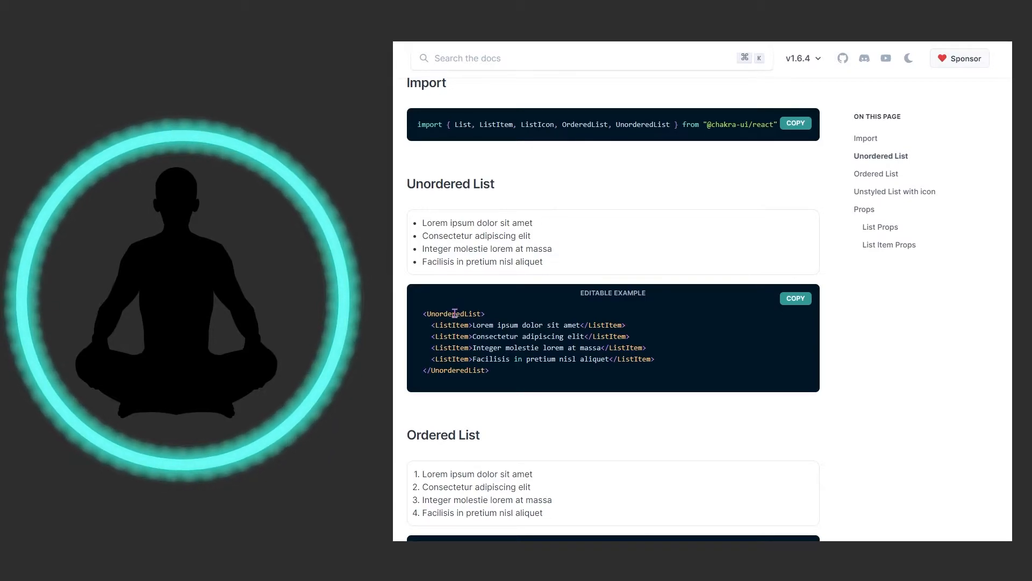
pyautogui.moveTo(453, 304)
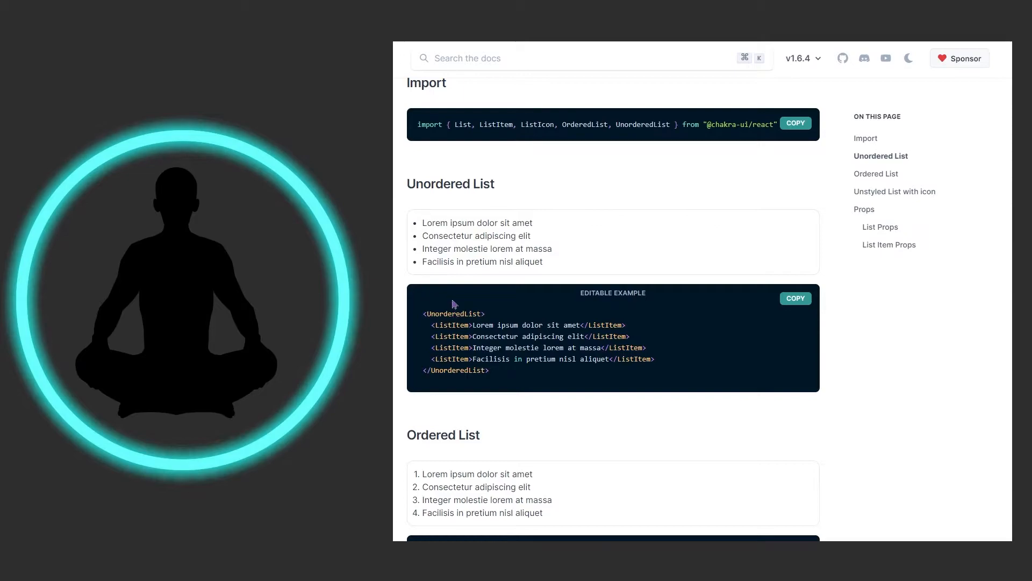
# - Scroll down to the Ordered List editable code and the Unstyled List with icon section
pyautogui.scroll(-3)
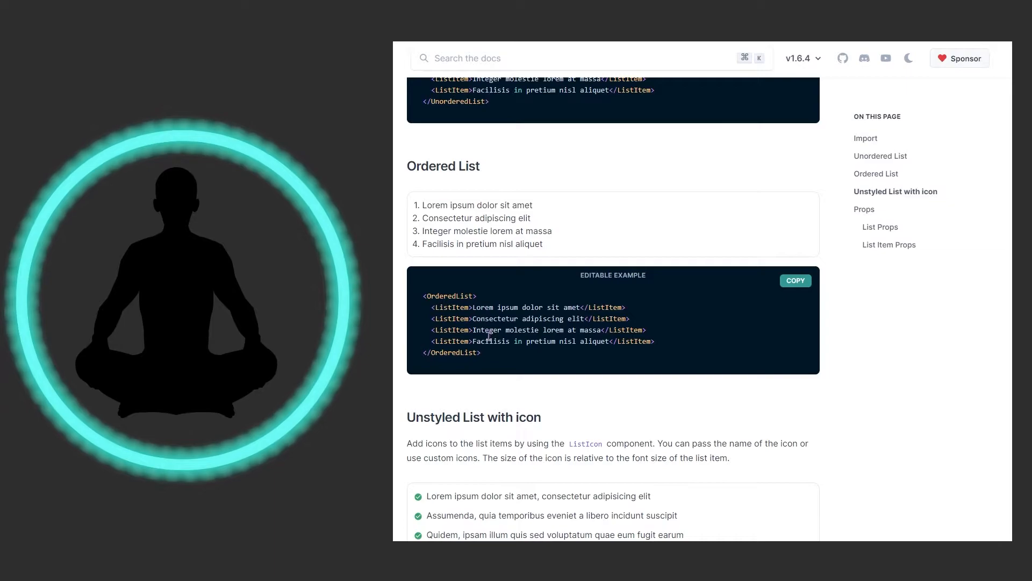
pyautogui.moveTo(720, 340)
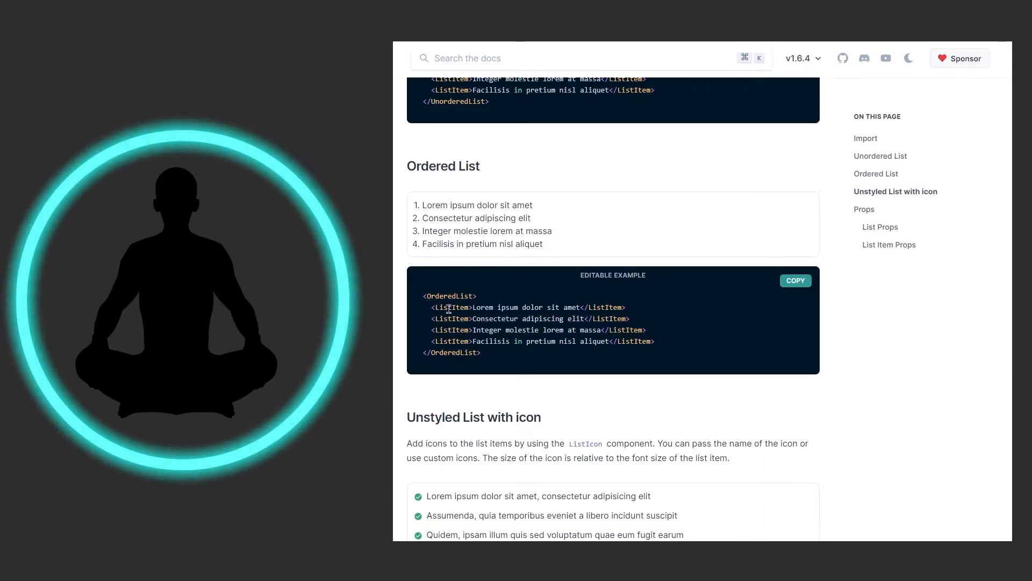
pyautogui.moveTo(656, 295)
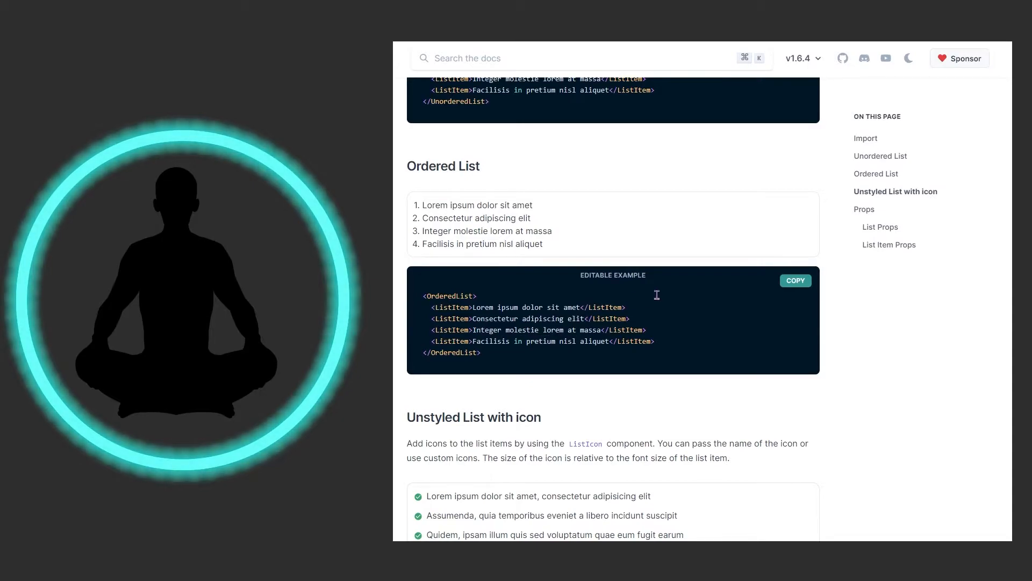
pyautogui.scroll(-3)
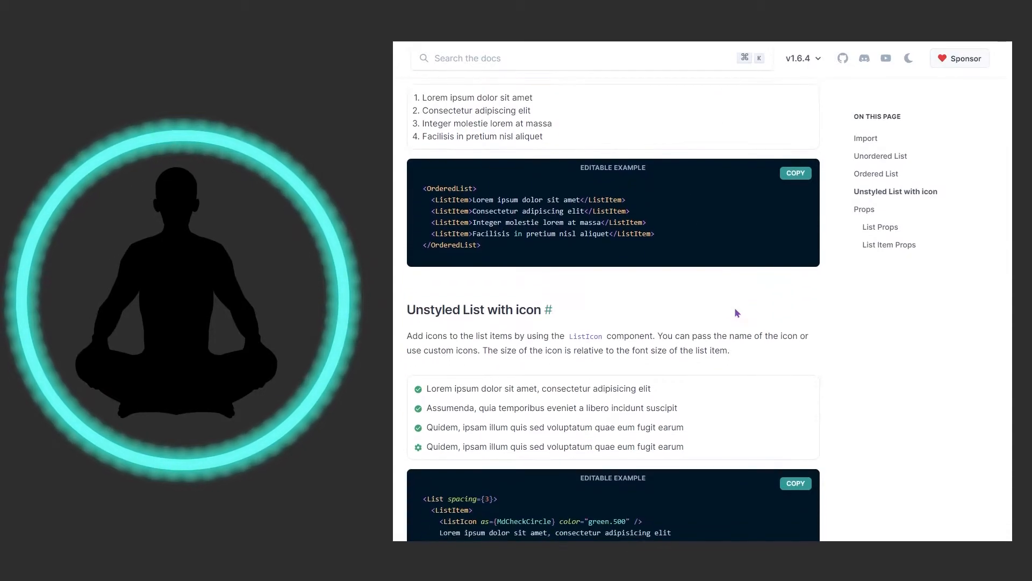
pyautogui.scroll(-3)
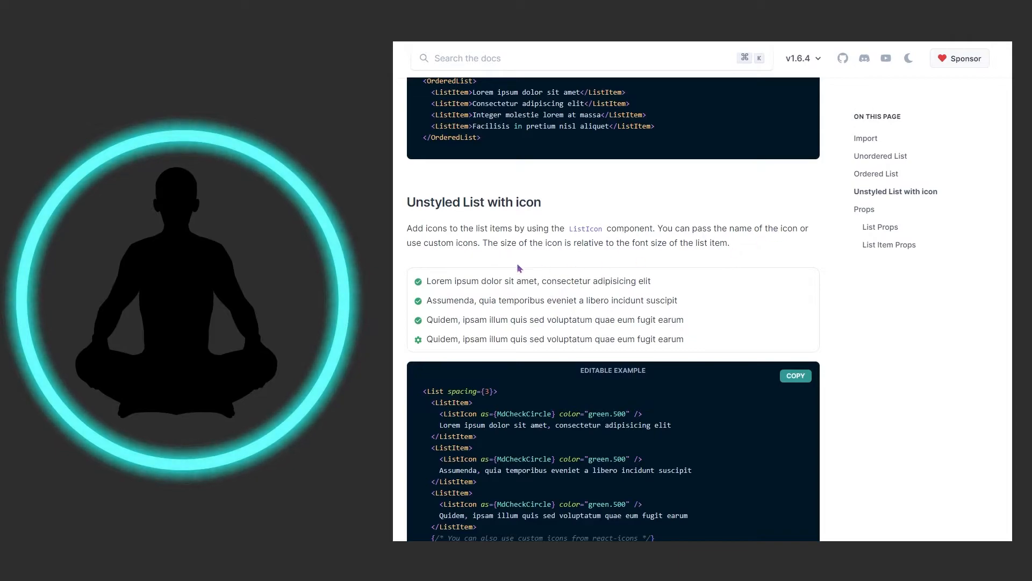
pyautogui.moveTo(505, 245)
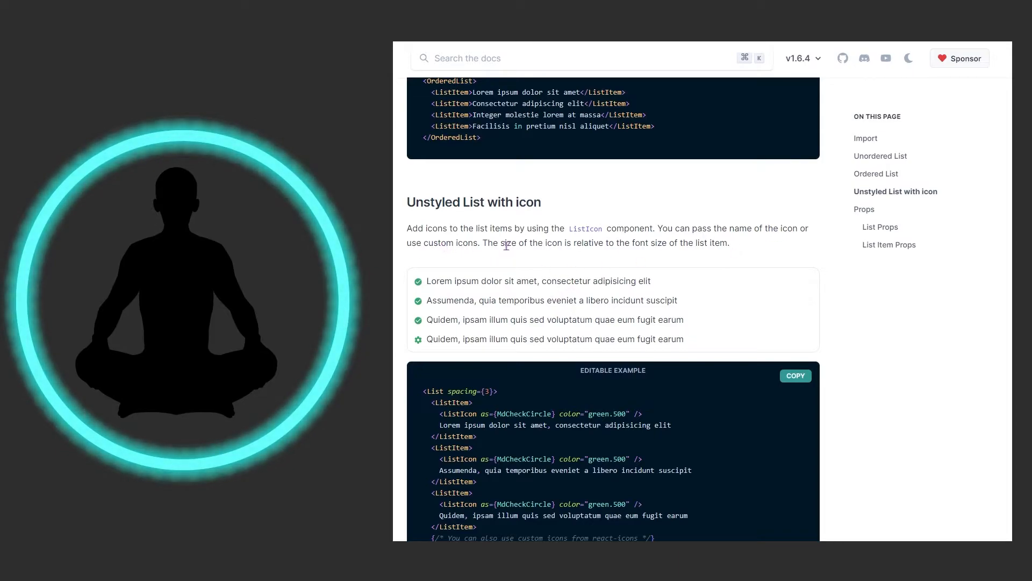
pyautogui.moveTo(582, 254)
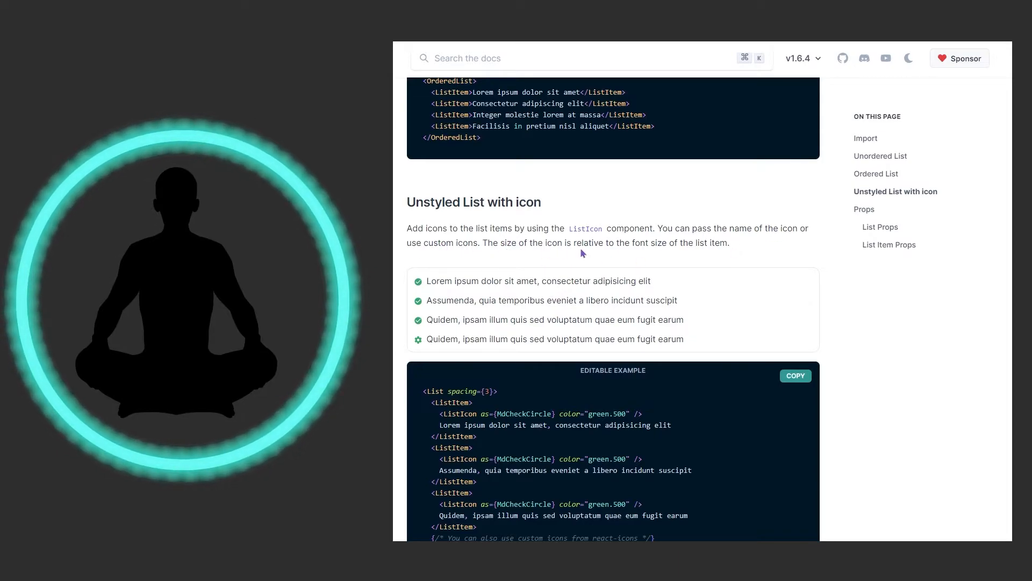
pyautogui.moveTo(675, 261)
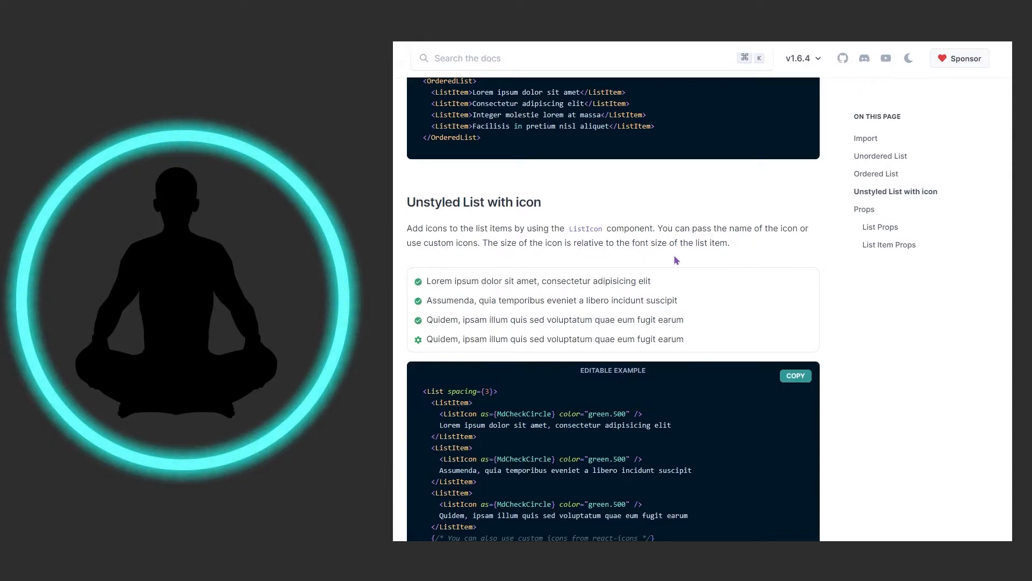
pyautogui.moveTo(682, 265)
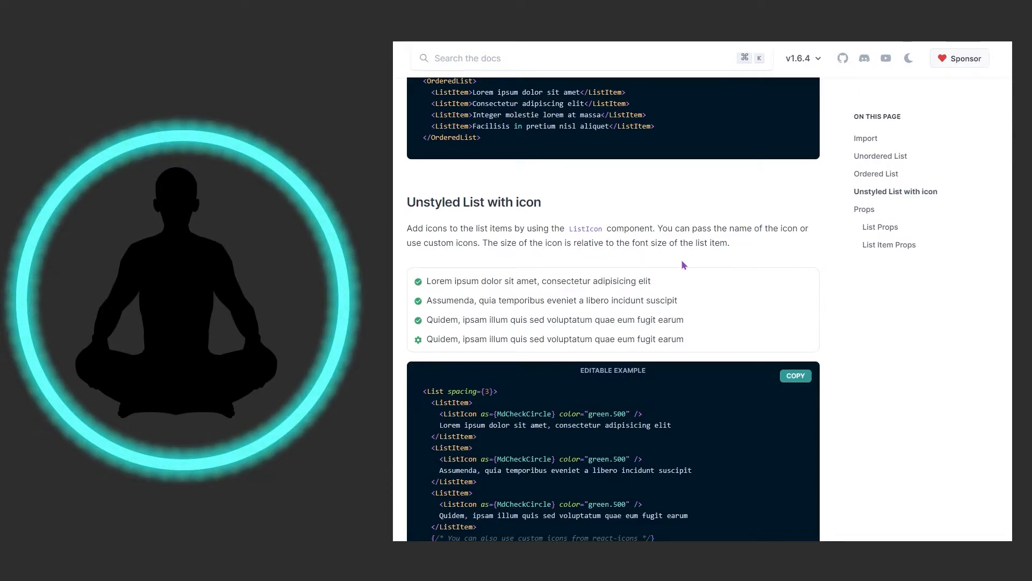
pyautogui.scroll(-3)
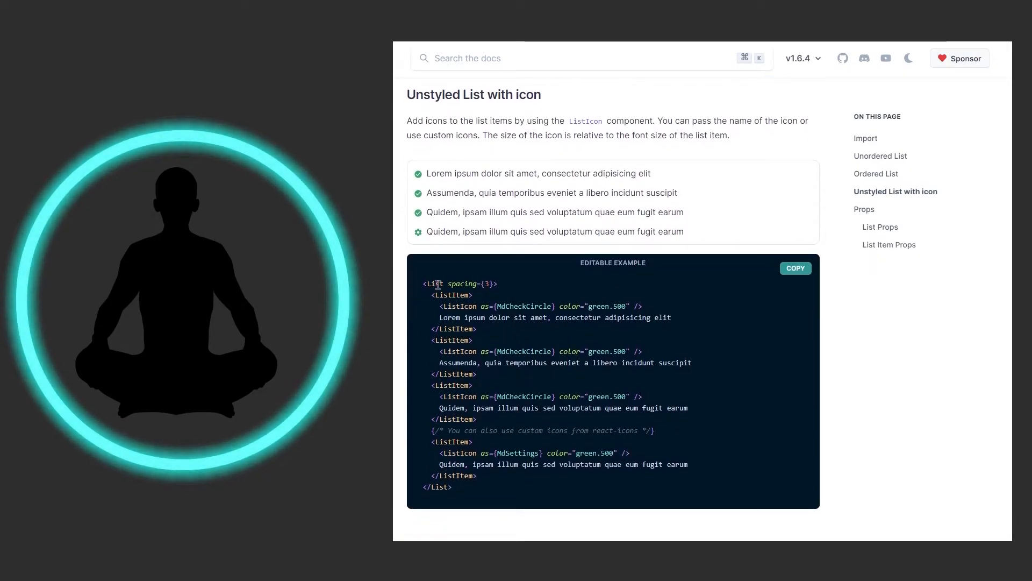
pyautogui.moveTo(432, 206)
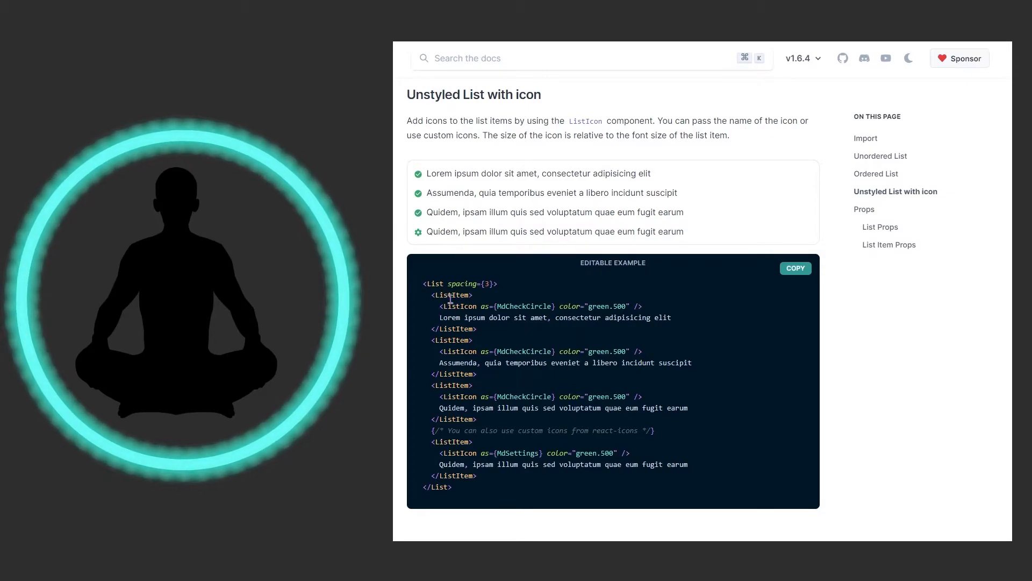
pyautogui.moveTo(498, 207)
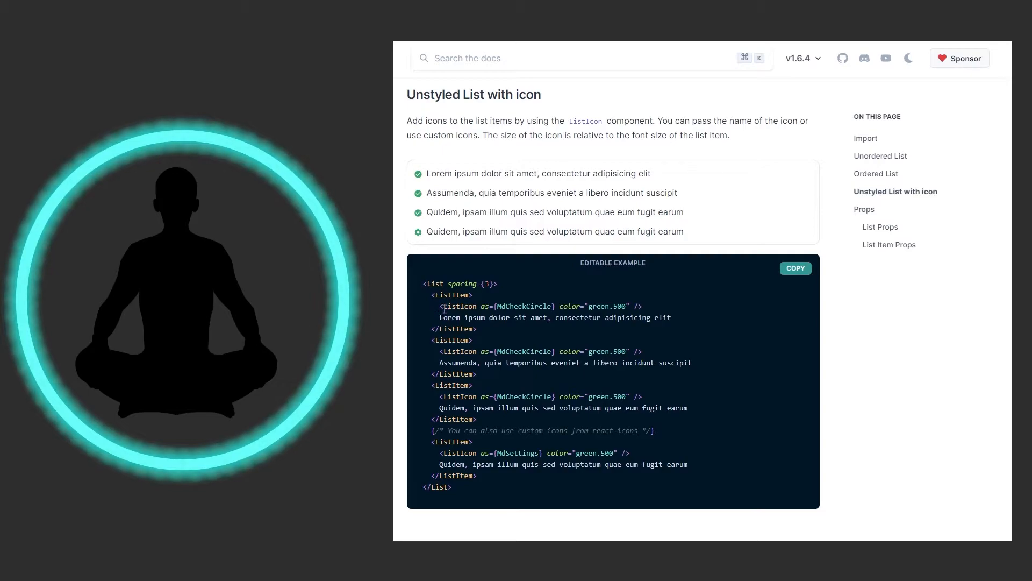
pyautogui.moveTo(644, 308)
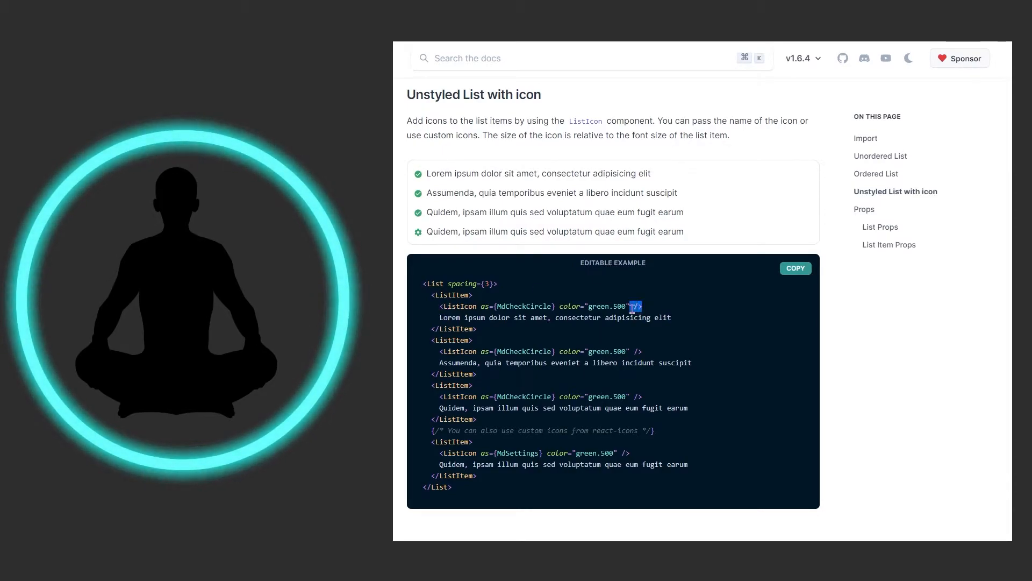
pyautogui.moveTo(692, 310)
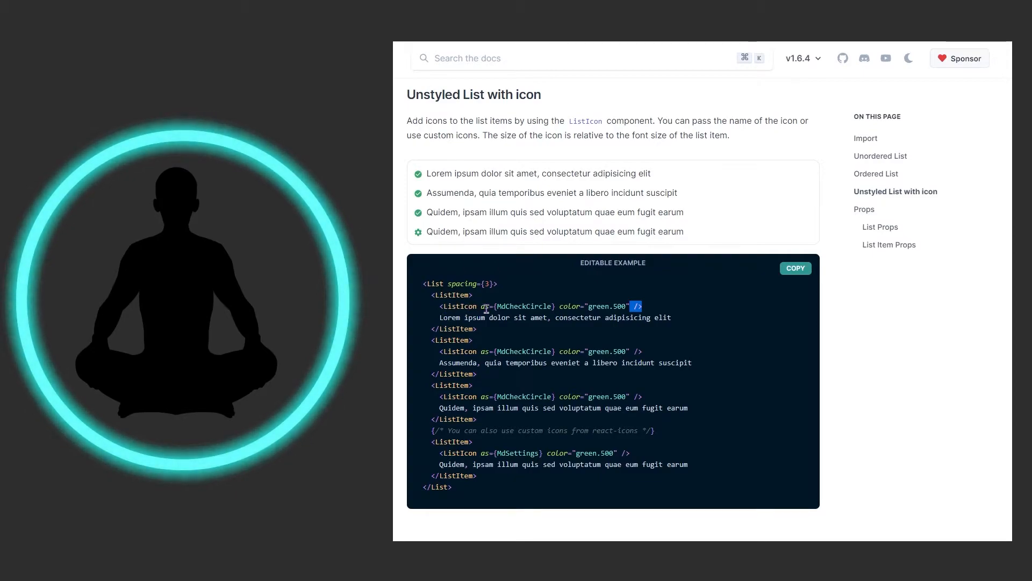
pyautogui.moveTo(549, 310)
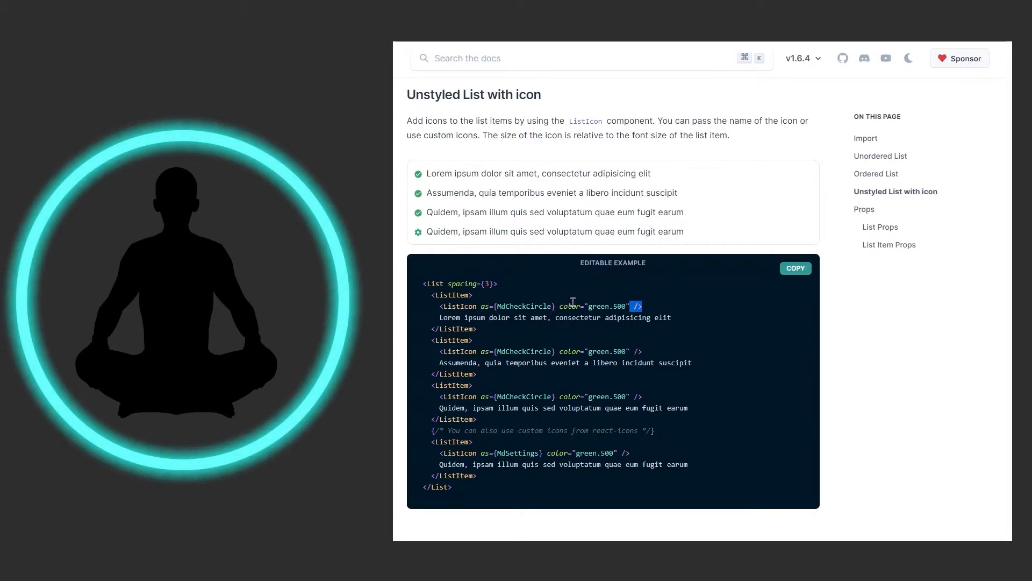
pyautogui.moveTo(447, 251)
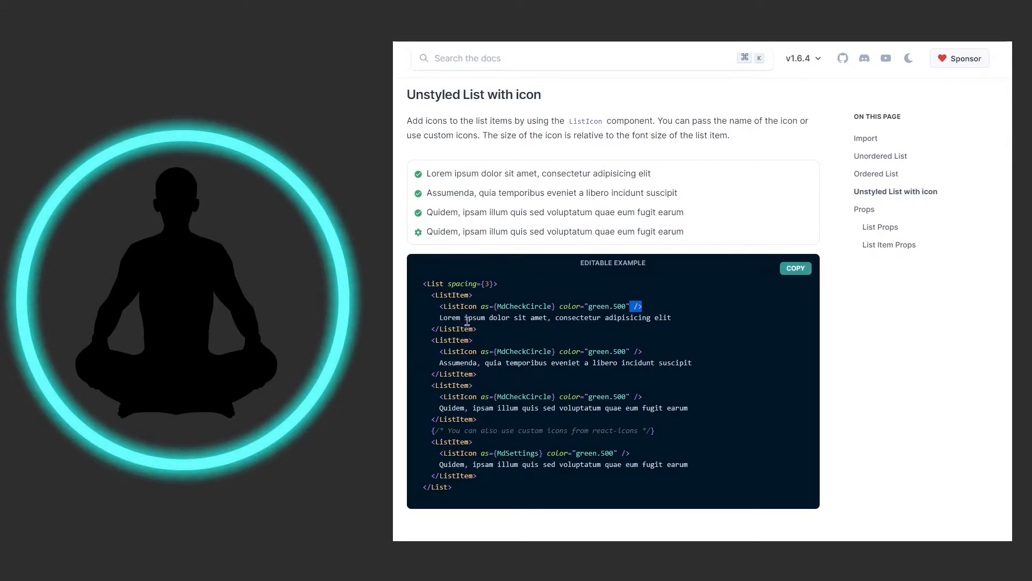
pyautogui.moveTo(425, 185)
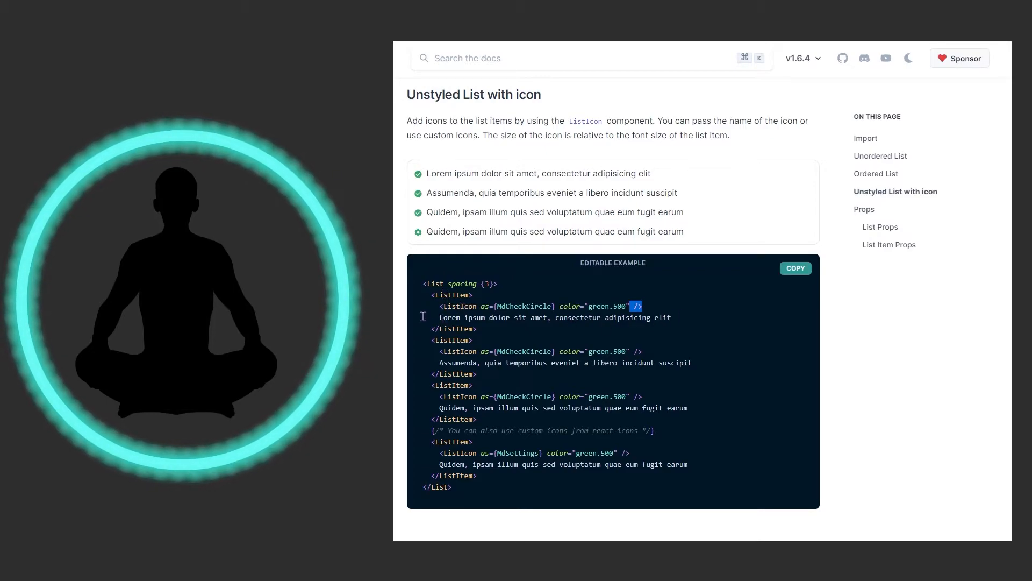
# - Scroll through the Props section, past List Item Props, then back up to List Props (colorScheme, size, spacing)
pyautogui.scroll(-3)
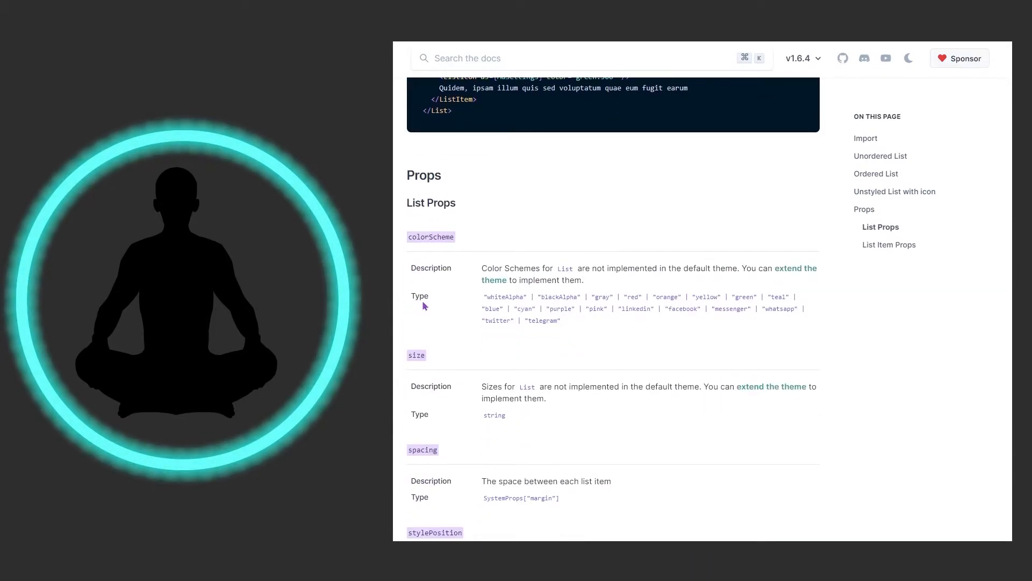
pyautogui.scroll(-3)
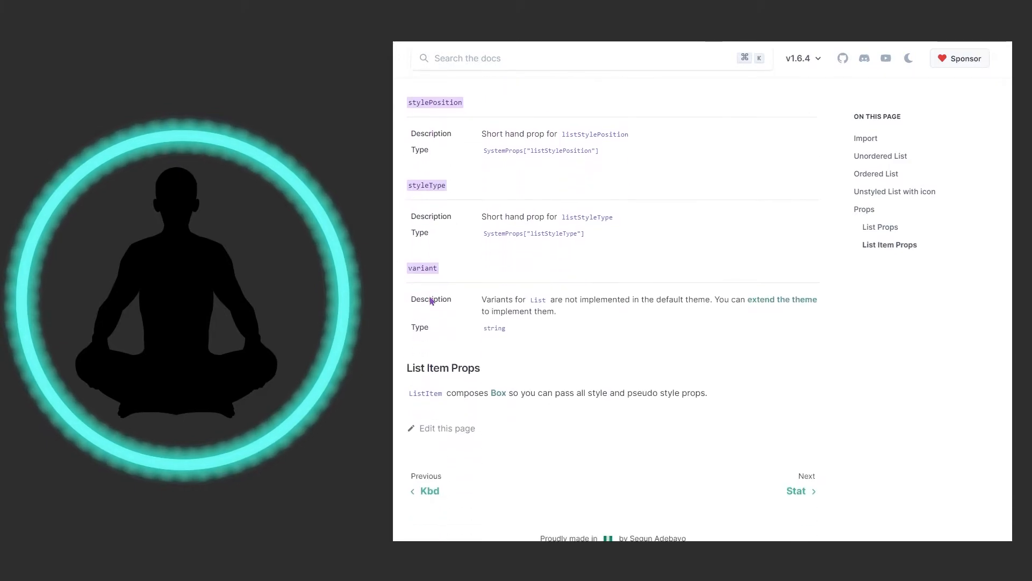
pyautogui.scroll(3)
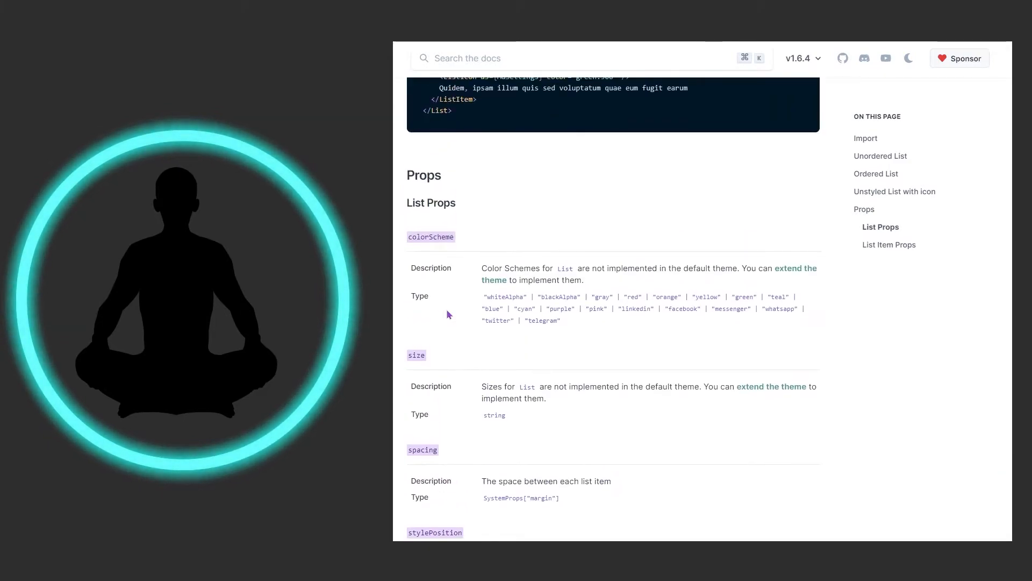
pyautogui.scroll(3)
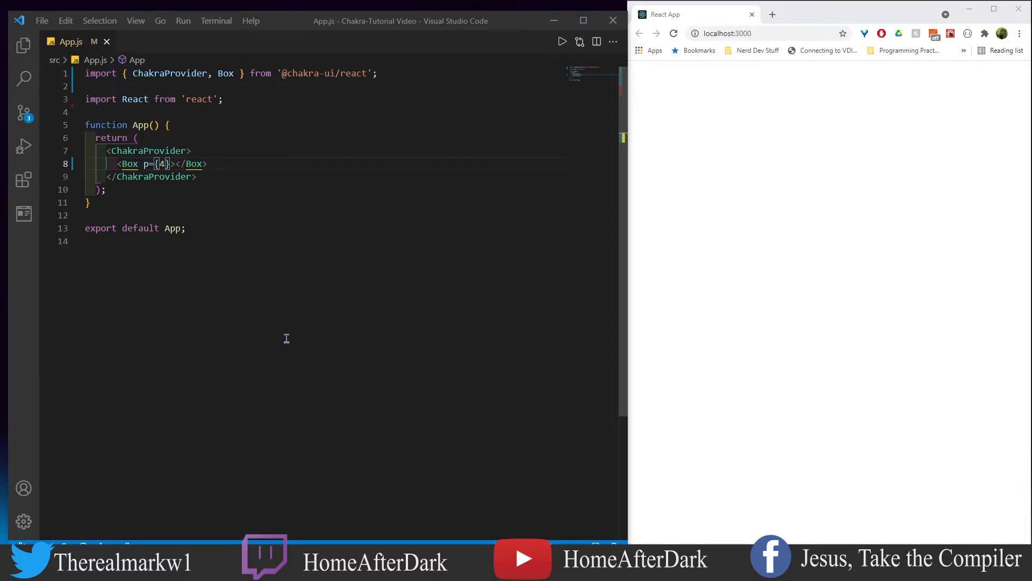
pyautogui.moveTo(200, 82)
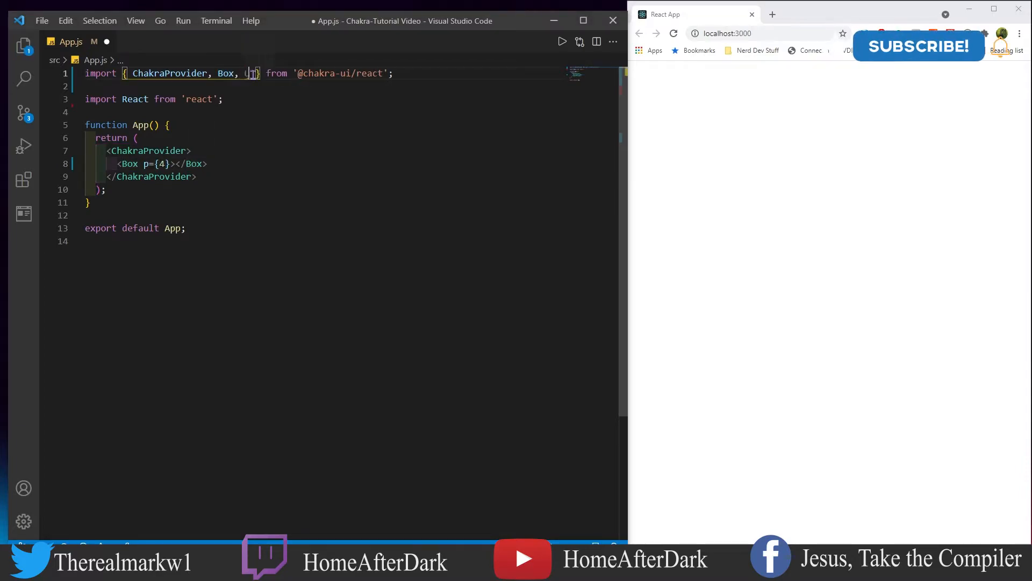
pyautogui.write('UnorderedList, ListItem')
pyautogui.write('<UnorderedList>')
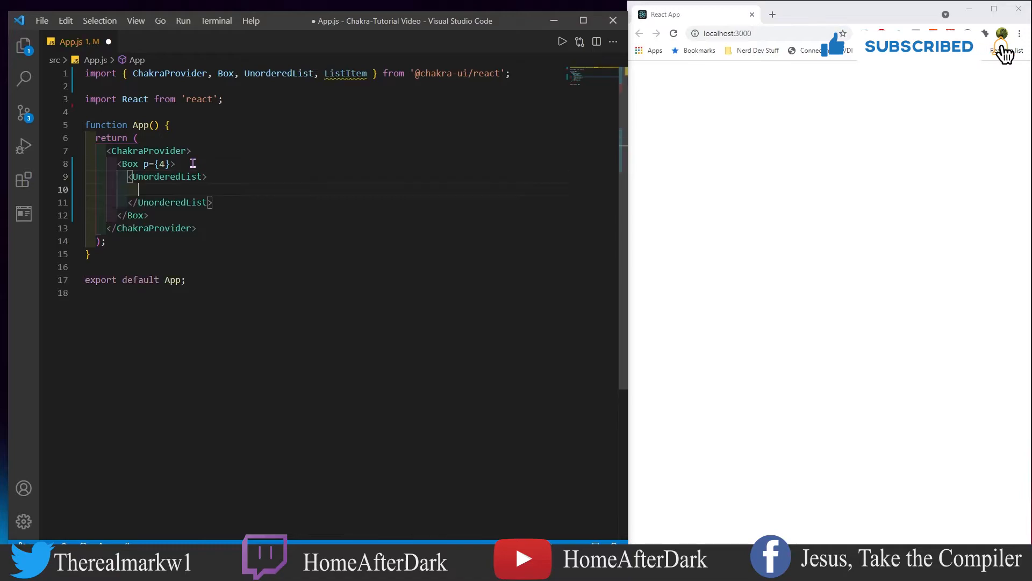
# - Fill the UnorderedList in the Box with four ListItems: Sub to my channel, follow my s*** posting, out when I sneezed, and one more
pyautogui.write('<ListItem></ListItem>')
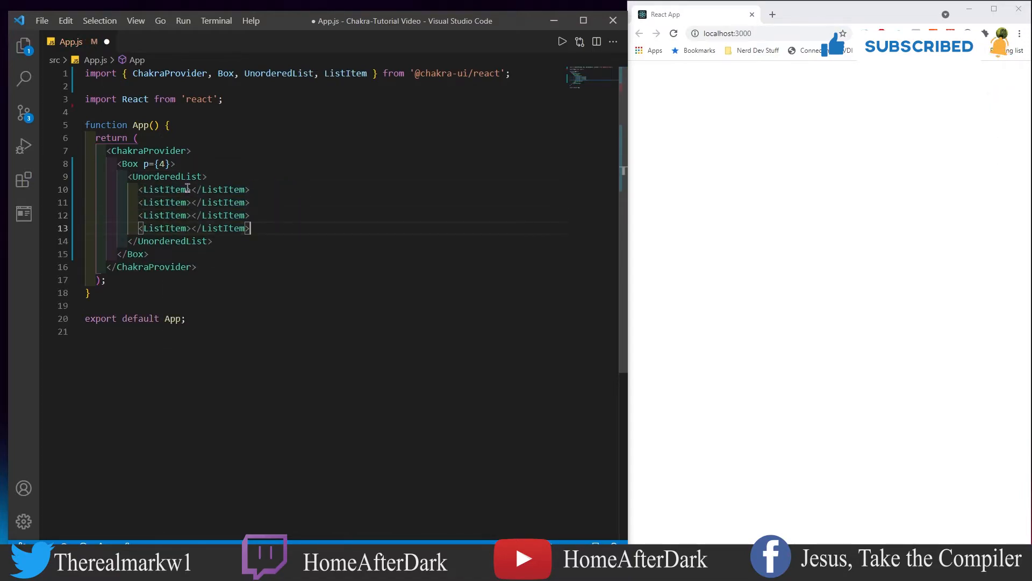
pyautogui.write('Sub to my channel')
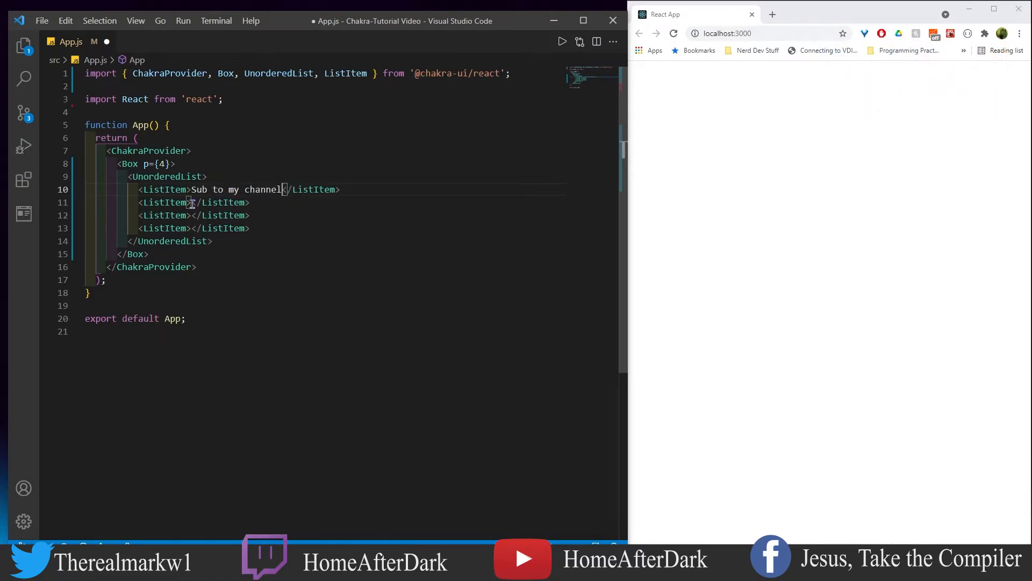
pyautogui.write('follow my s*** posting on twitter')
pyautogui.click(194, 228)
pyautogui.write('I once threw my back')
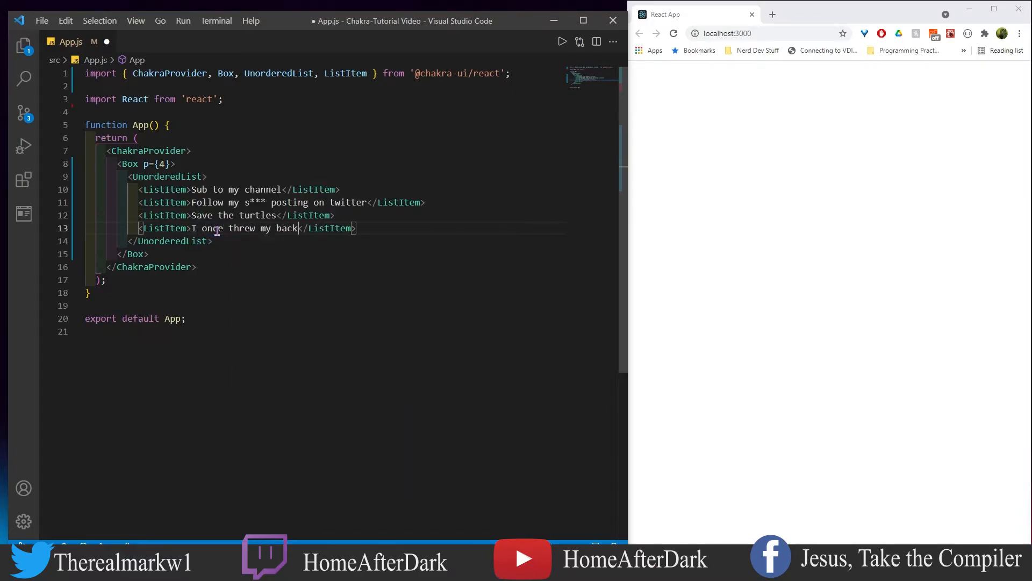
pyautogui.write('out when I sneezed')
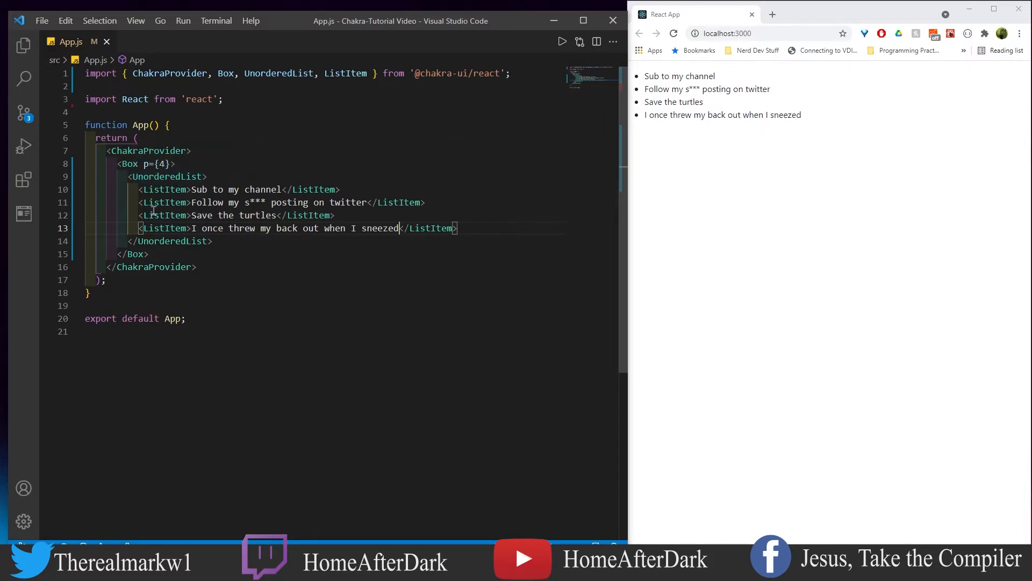
pyautogui.moveTo(166, 175)
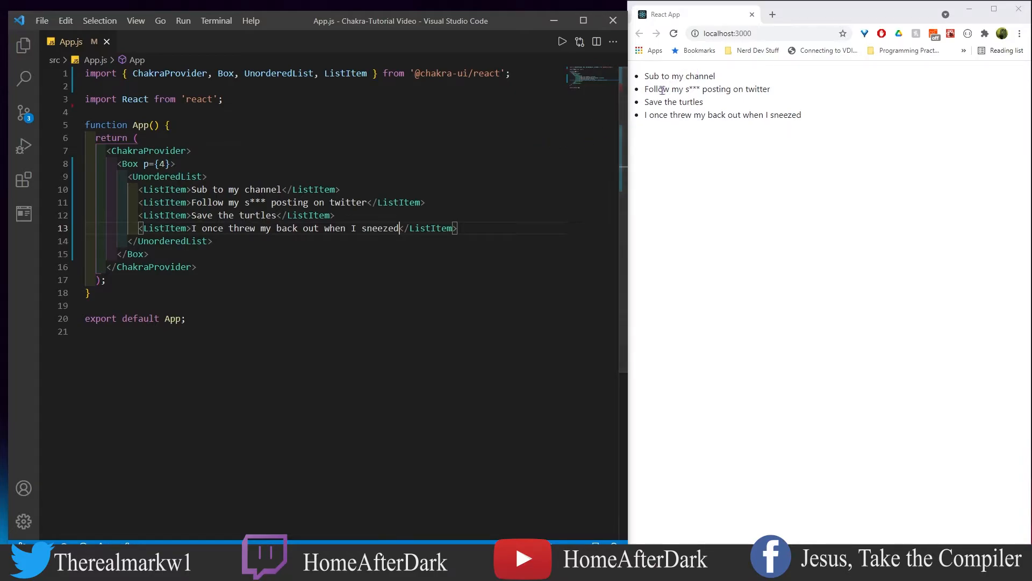
pyautogui.moveTo(489, 149)
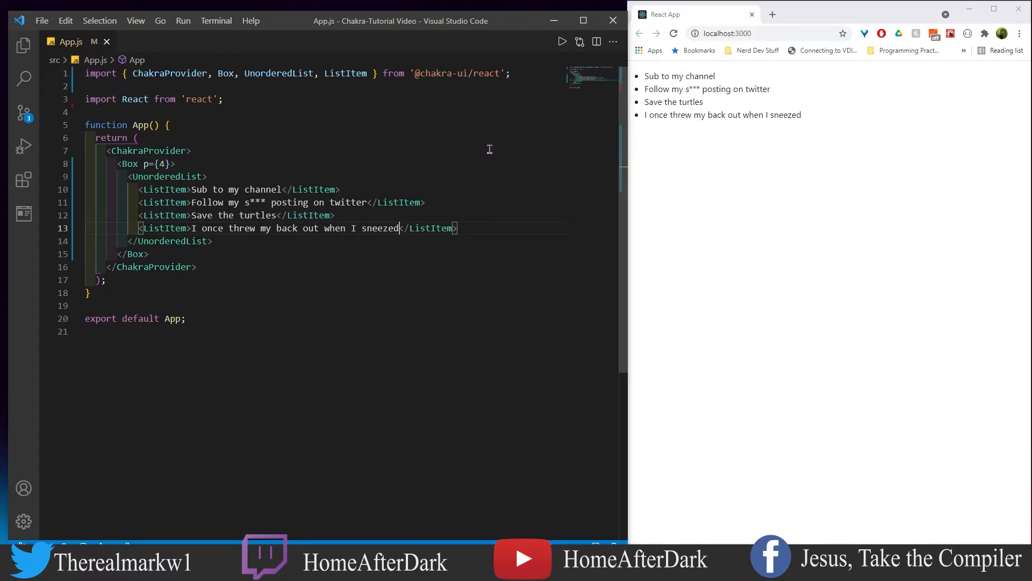
pyautogui.moveTo(711, 77)
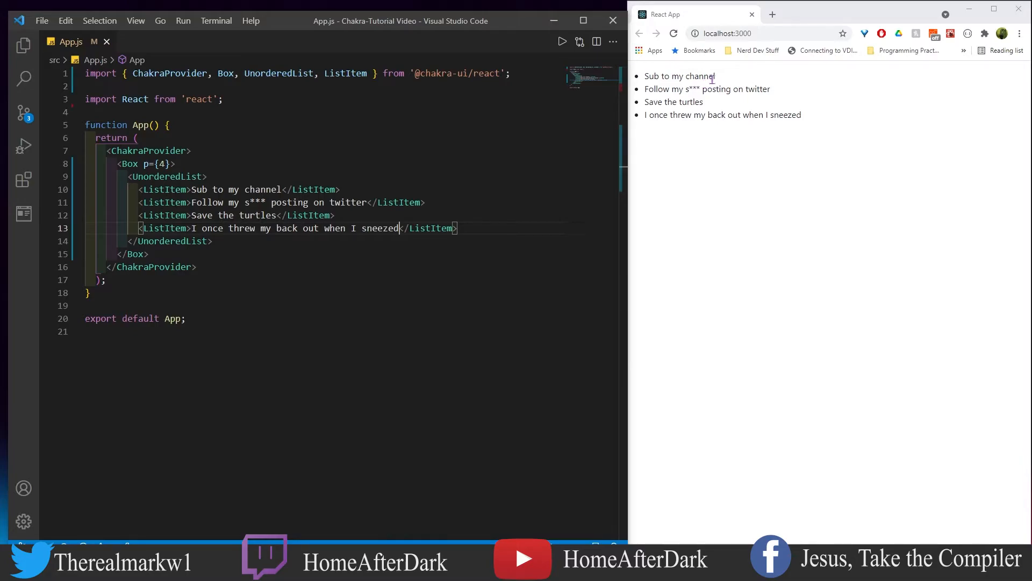
pyautogui.moveTo(694, 100)
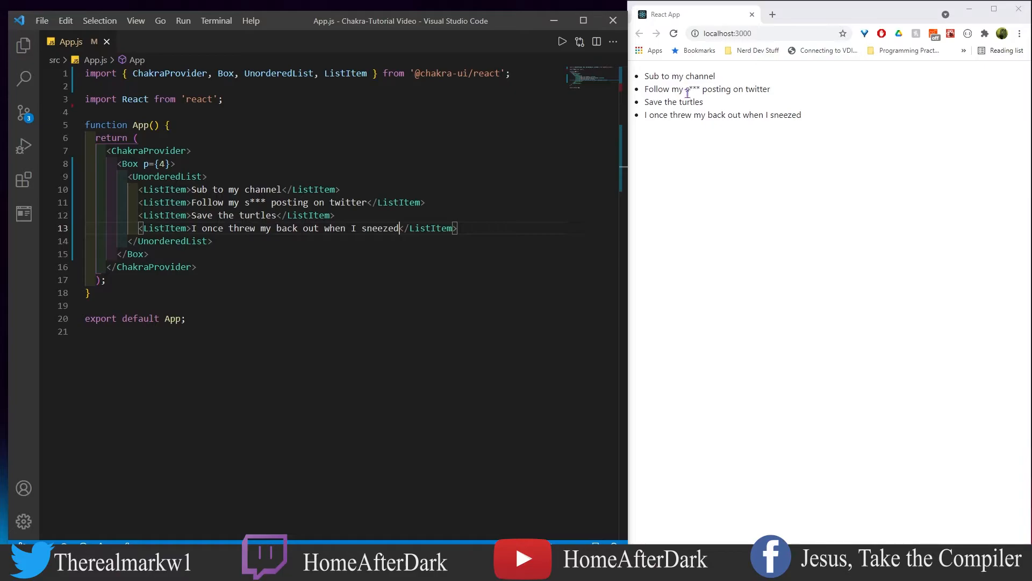
pyautogui.moveTo(674, 101)
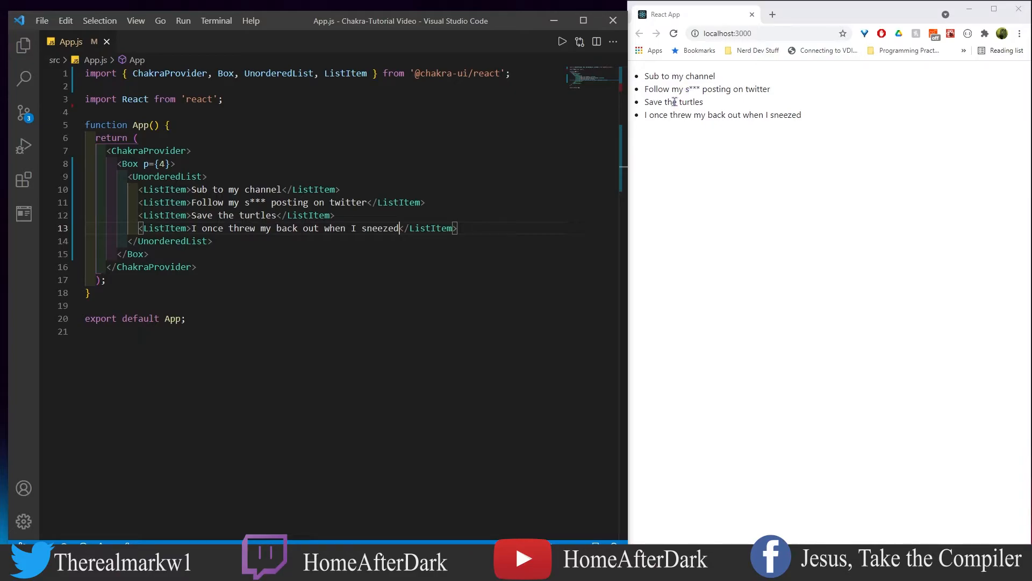
pyautogui.moveTo(683, 110)
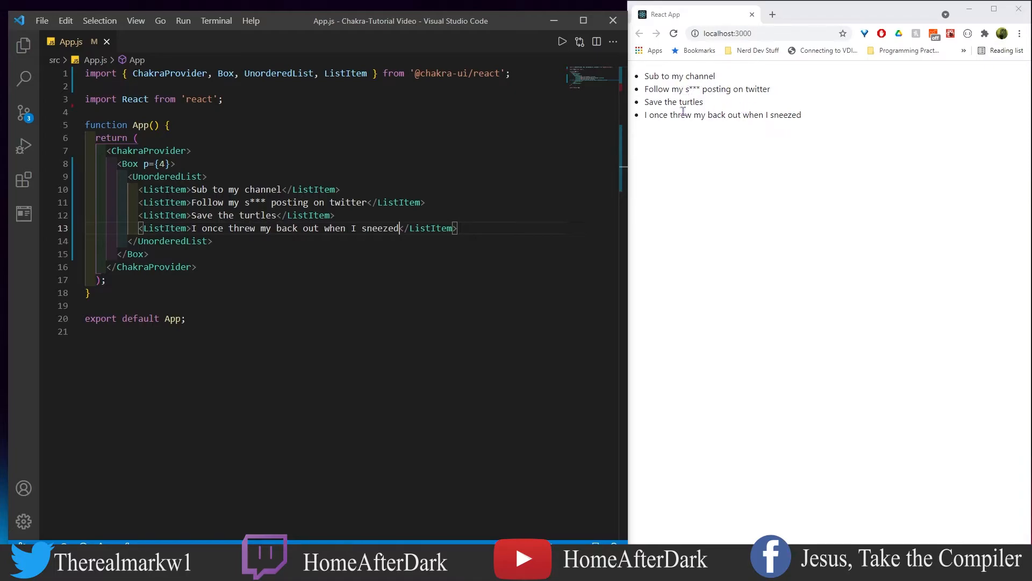
pyautogui.moveTo(673, 140)
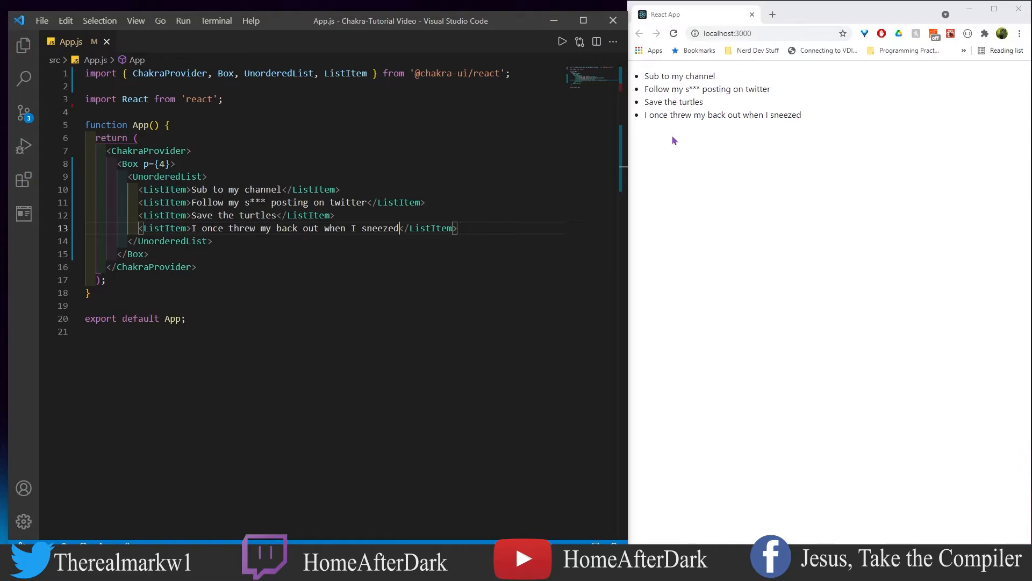
pyautogui.moveTo(655, 142)
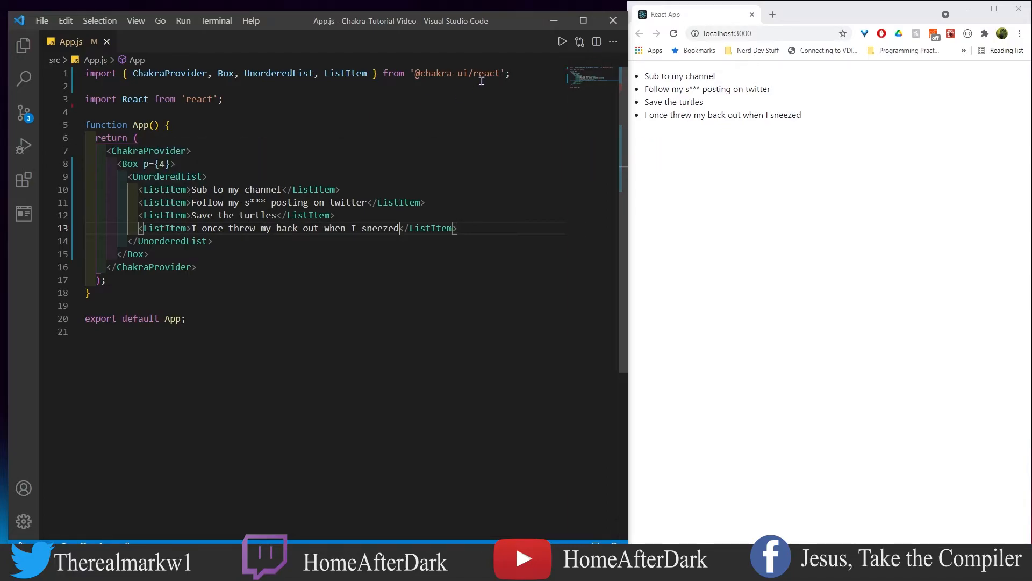
pyautogui.moveTo(206, 172)
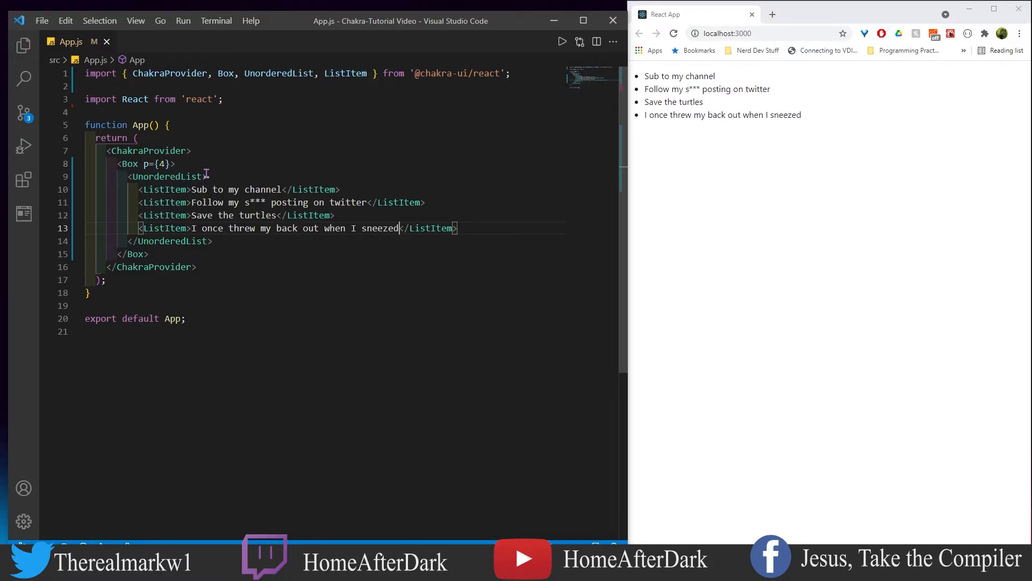
pyautogui.moveTo(256, 170)
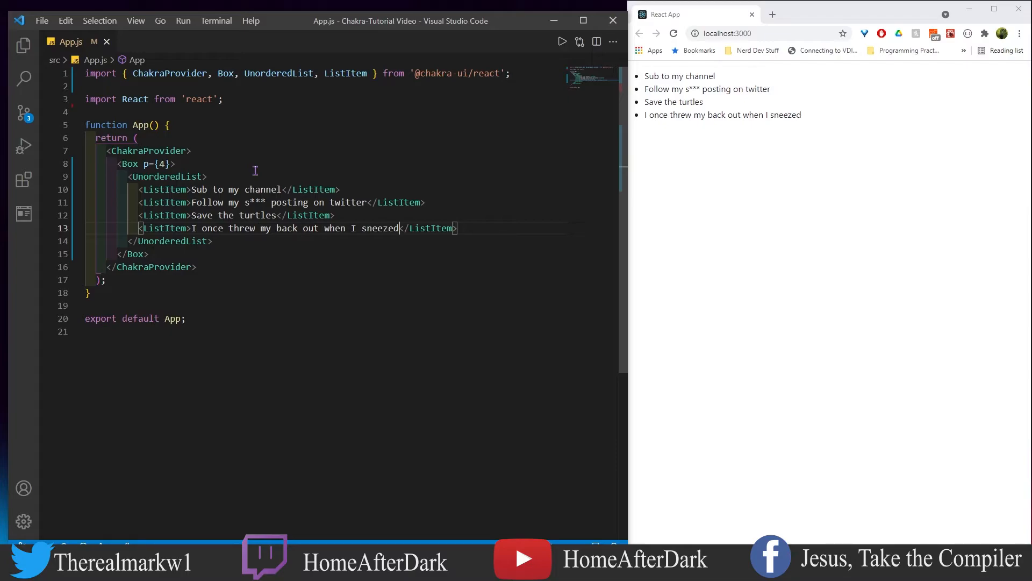
# - Replace UnorderedList with List and add a fifth ListItem 'This is a special icon' with an aquamarine MoonIcon
pyautogui.write('m')
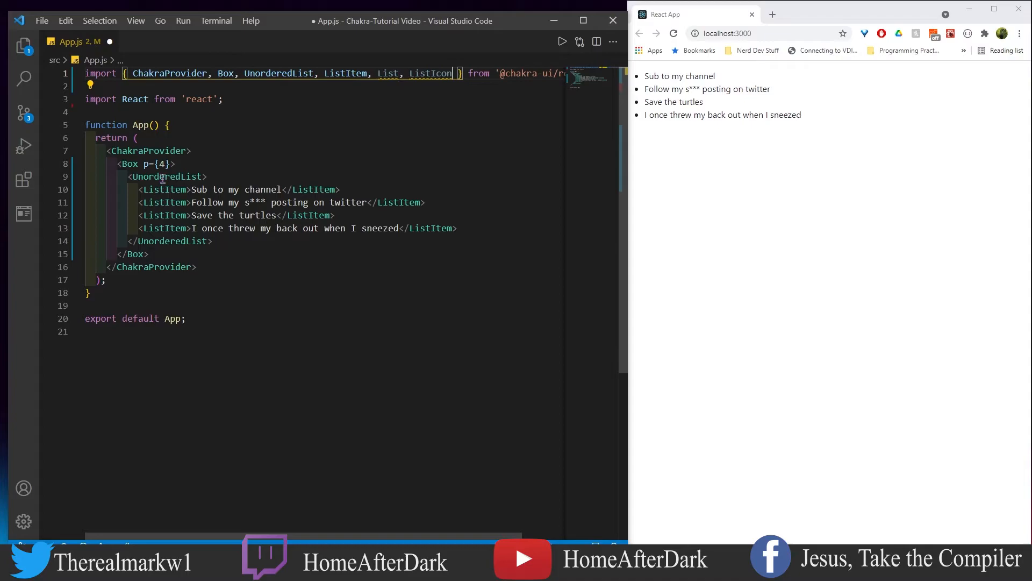
pyautogui.write('<List')
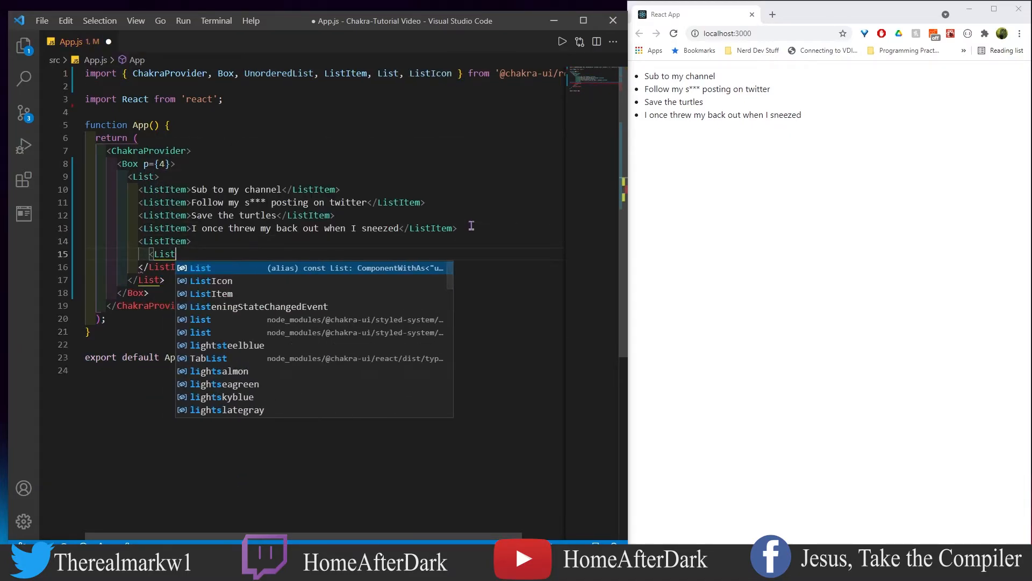
pyautogui.click(211, 280)
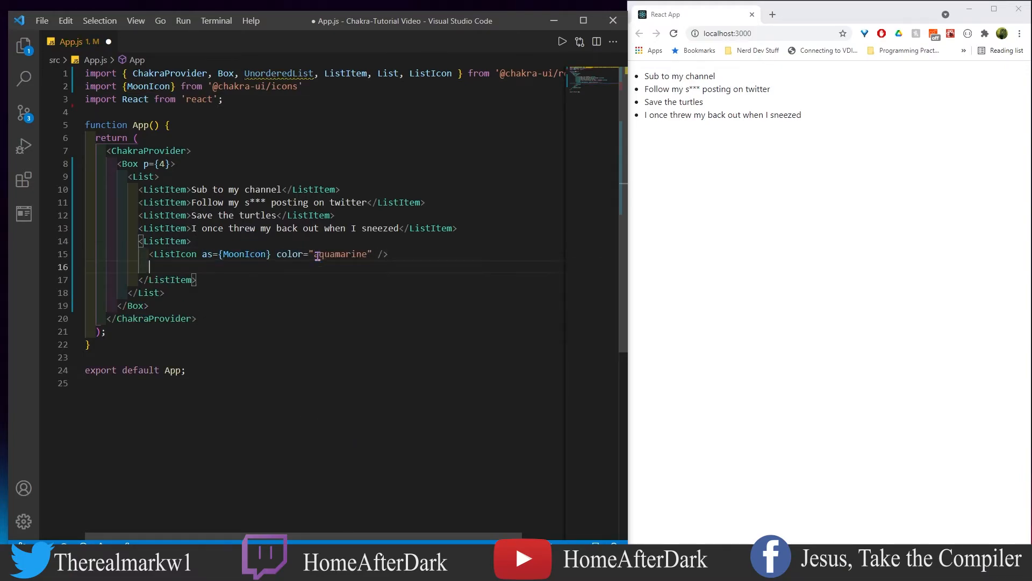
pyautogui.write('This is a special icon')
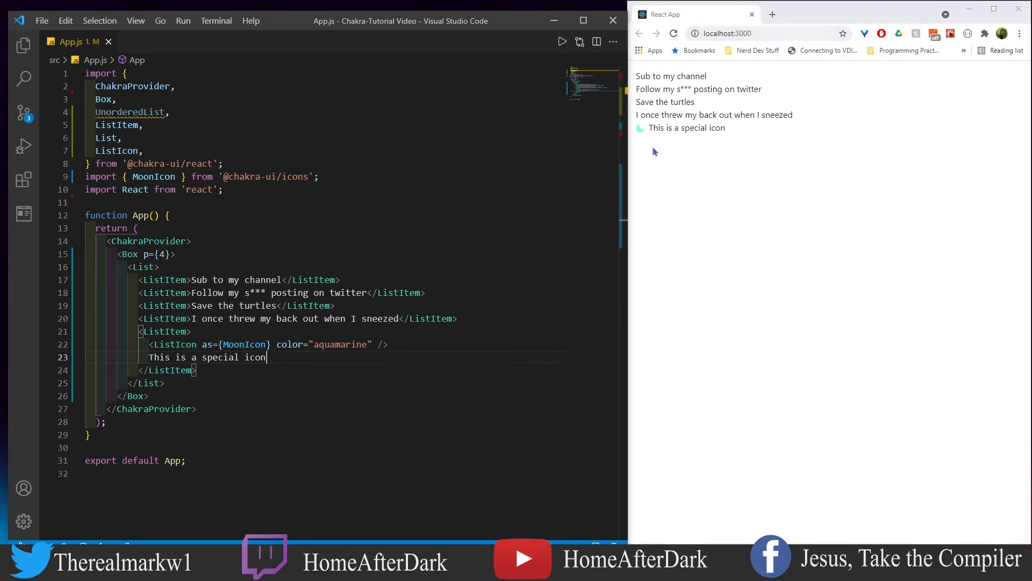
pyautogui.moveTo(479, 255)
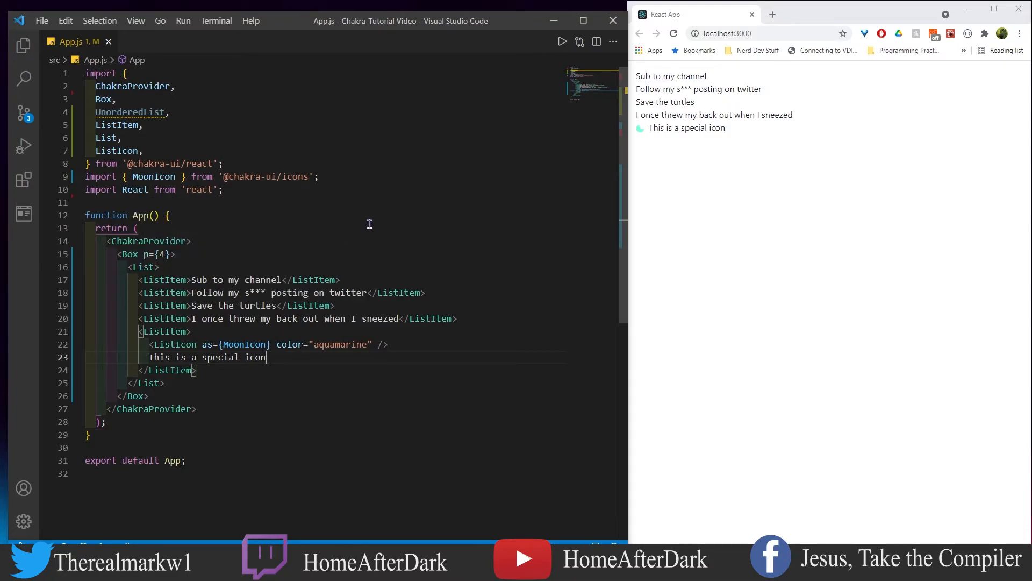
pyautogui.moveTo(642, 98)
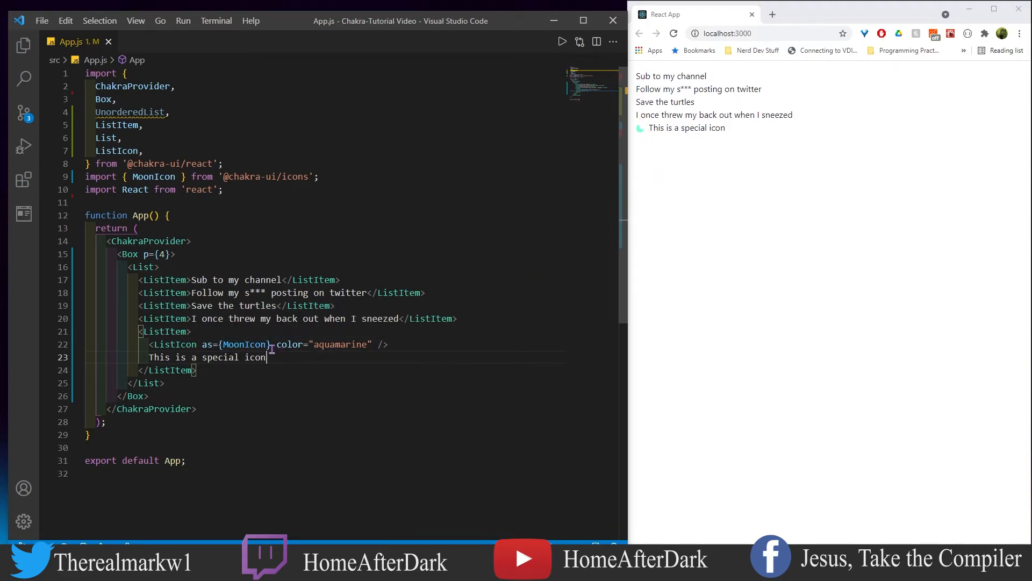
pyautogui.moveTo(286, 370)
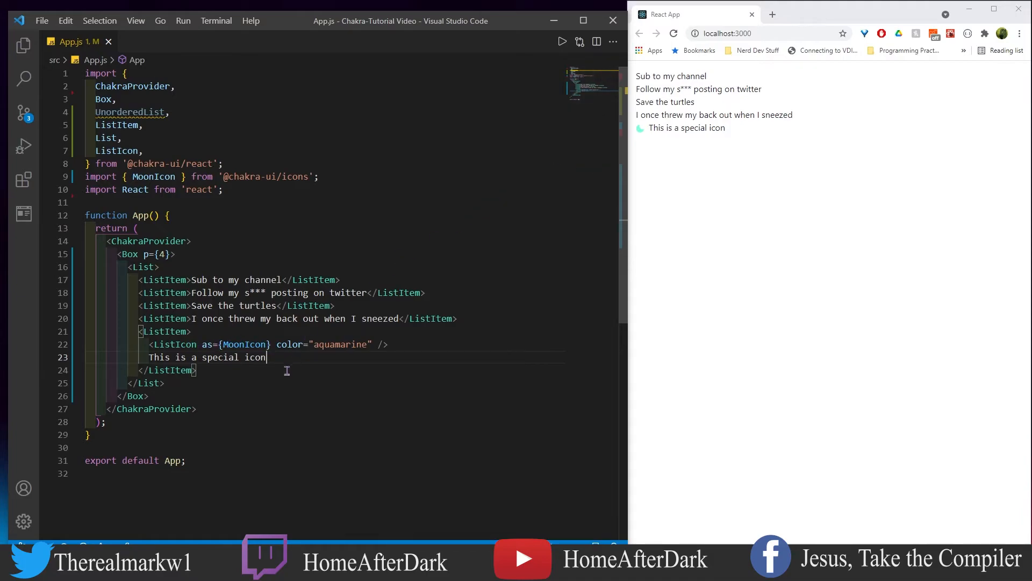
pyautogui.moveTo(244, 344)
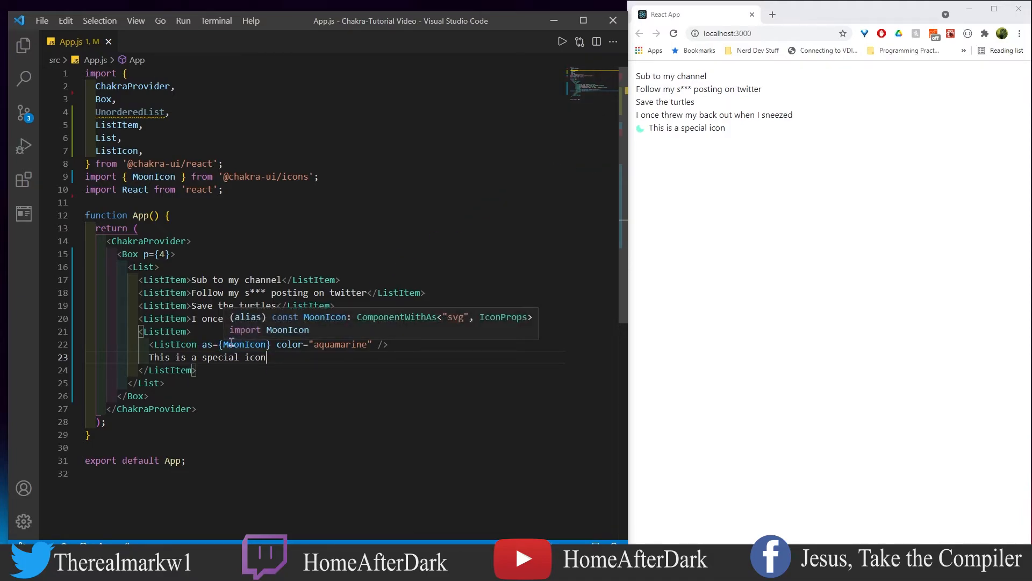
pyautogui.moveTo(297, 183)
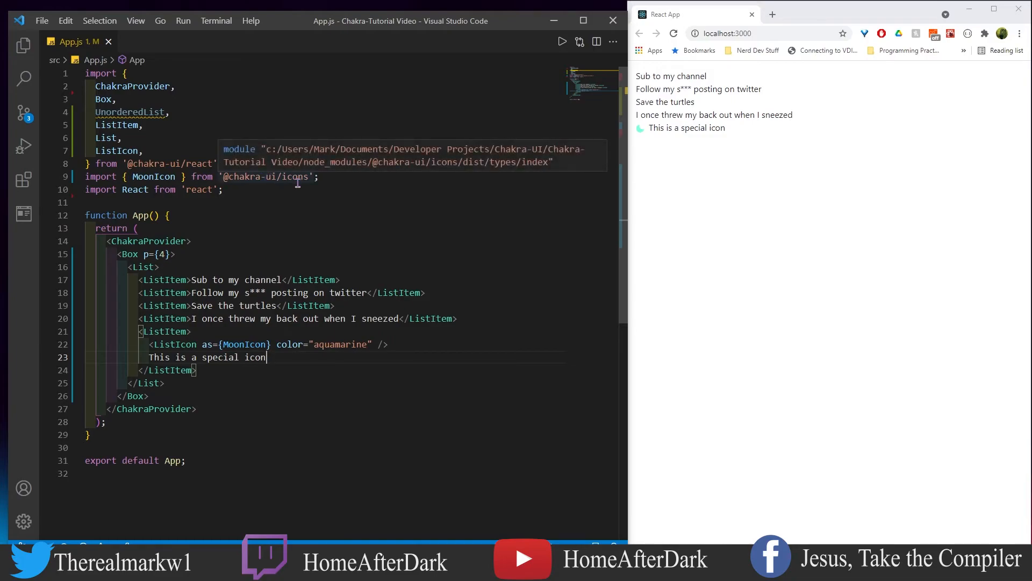
pyautogui.moveTo(329, 260)
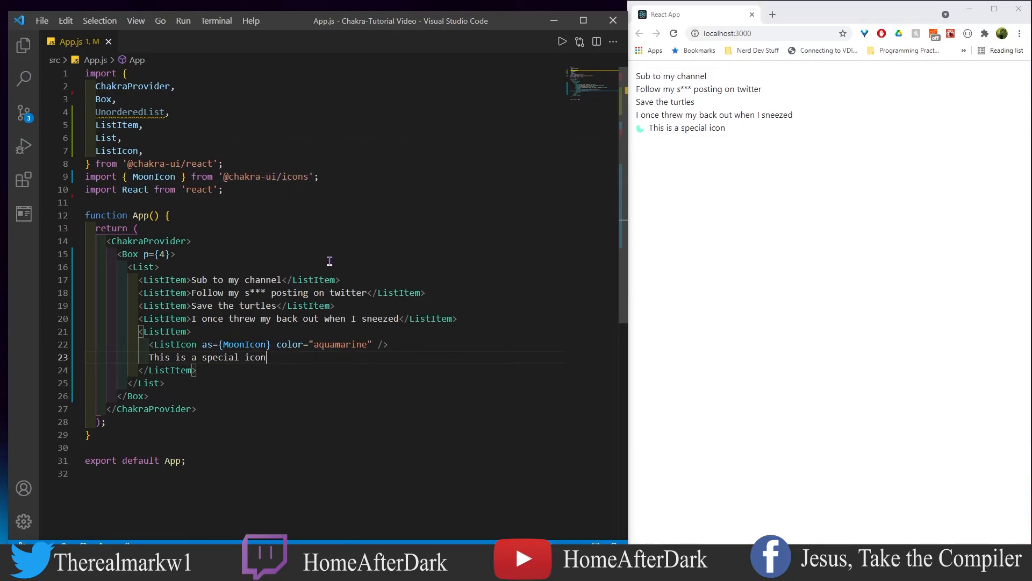
# - Replace the ListIcon's aquamarine colour with blackAlpha.200 and save
pyautogui.doubleClick(341, 345)
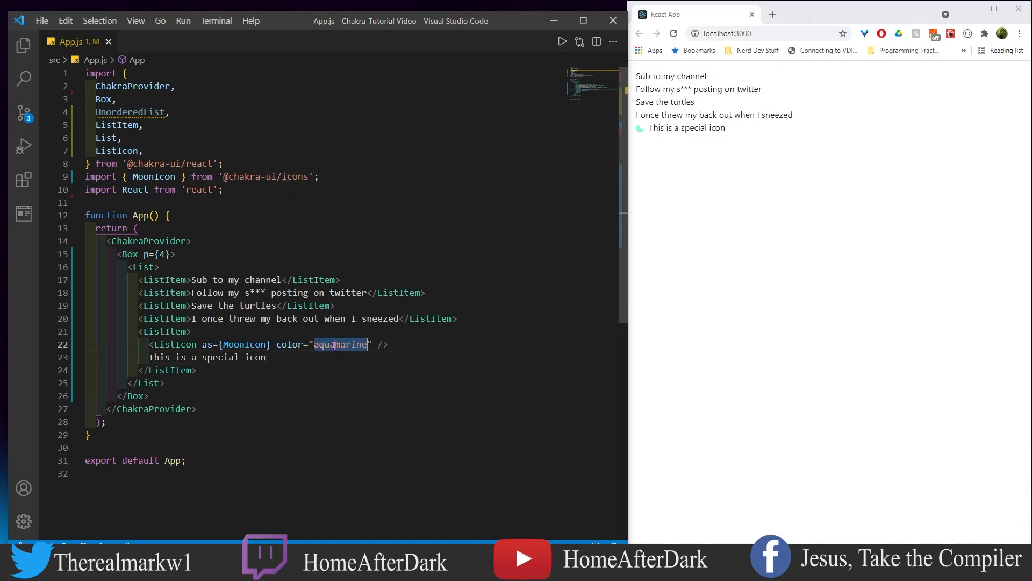
pyautogui.write('bl')
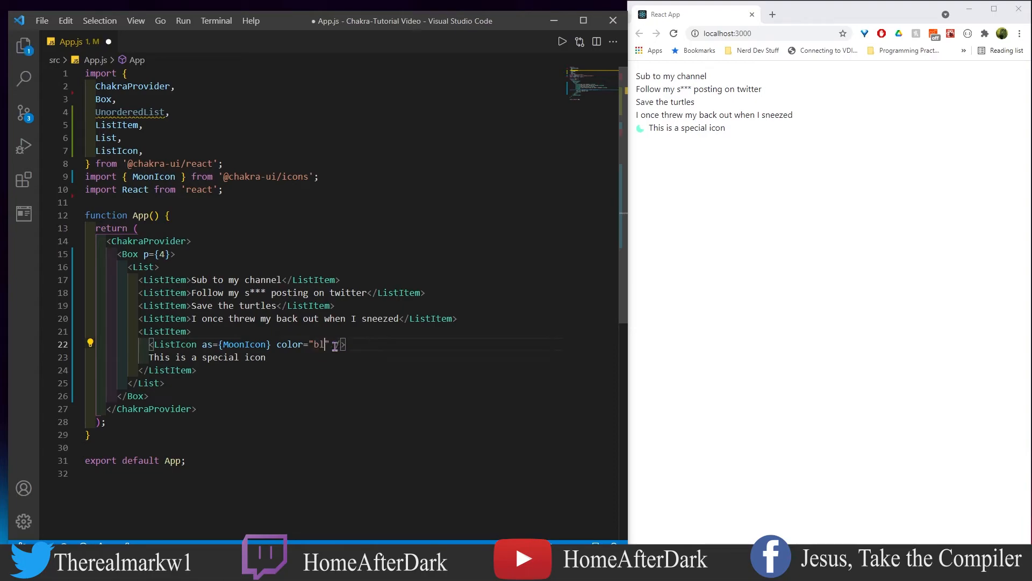
pyautogui.write('lpha.200')
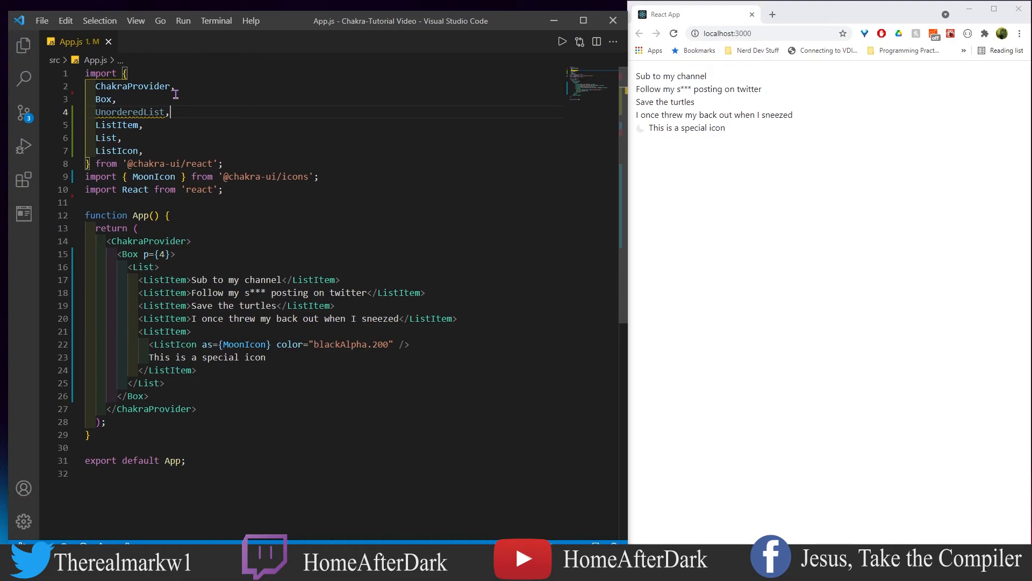
# - Swap List for OrderedList and nest under Grocery Store List a bulleted sublist of Beer, Cabbage, Batteries, M E A T
pyautogui.write('OrderedList,')
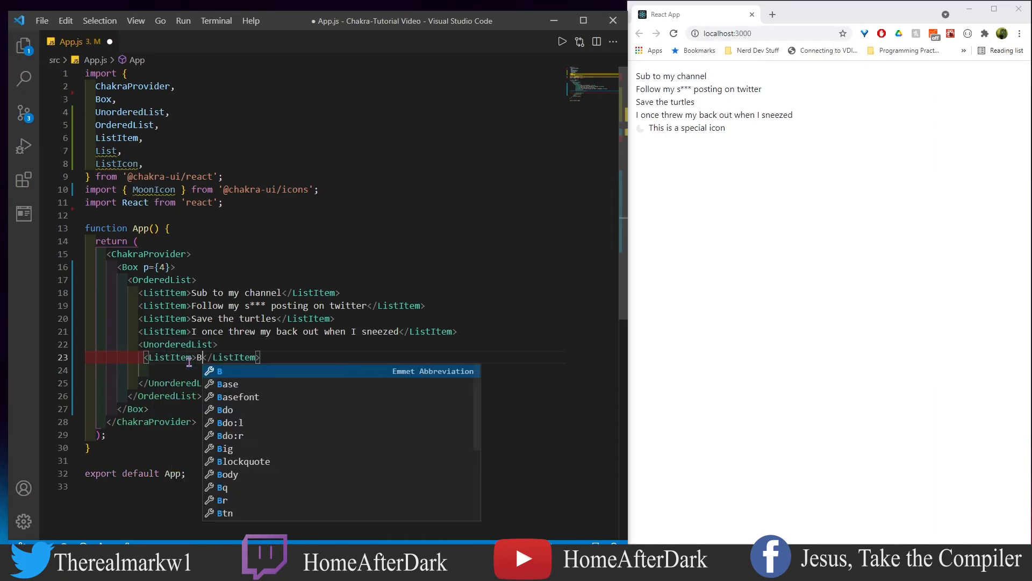
pyautogui.write('eer')
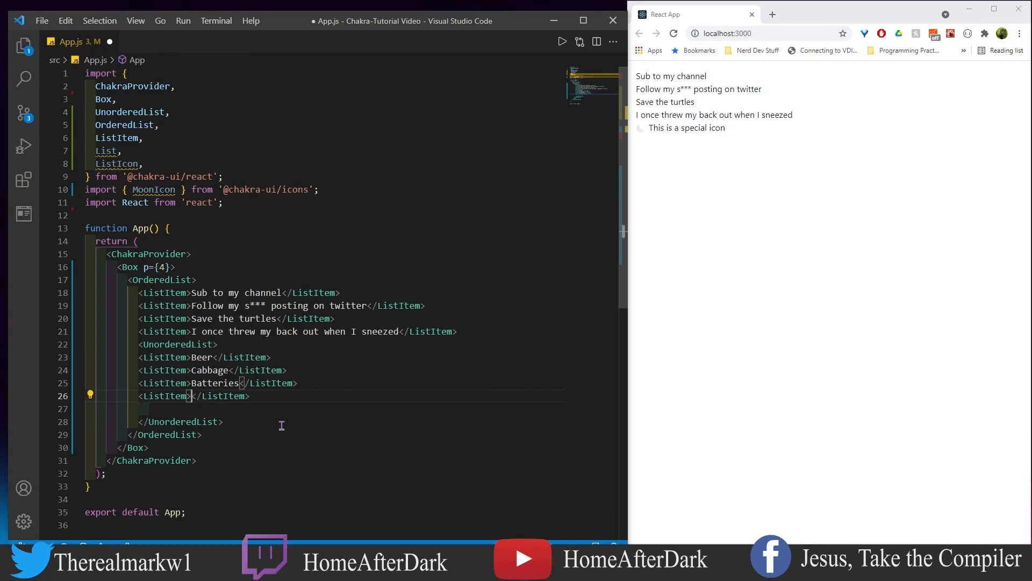
pyautogui.write('Gr')
pyautogui.write('M E A T')
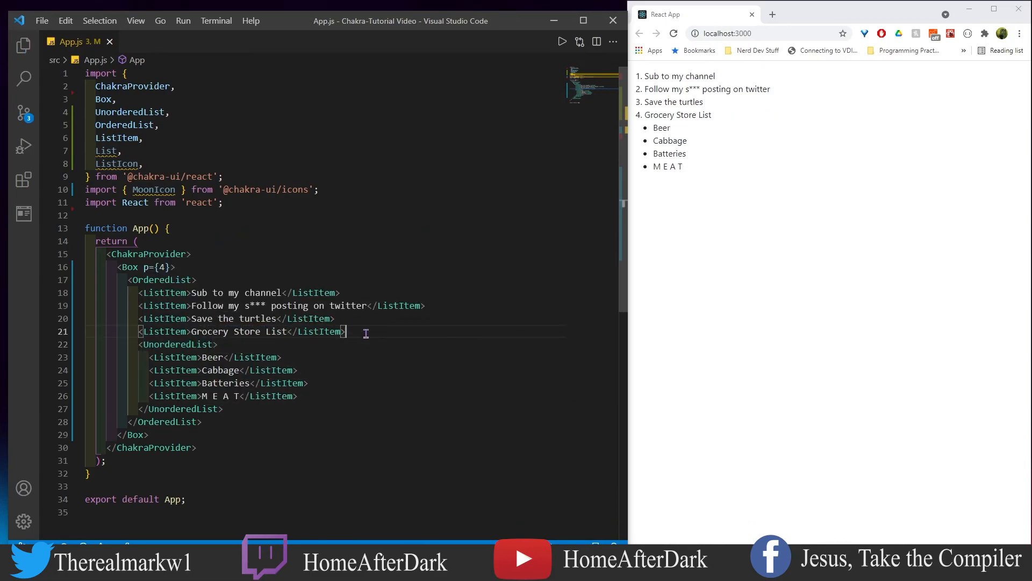
pyautogui.press('Enter')
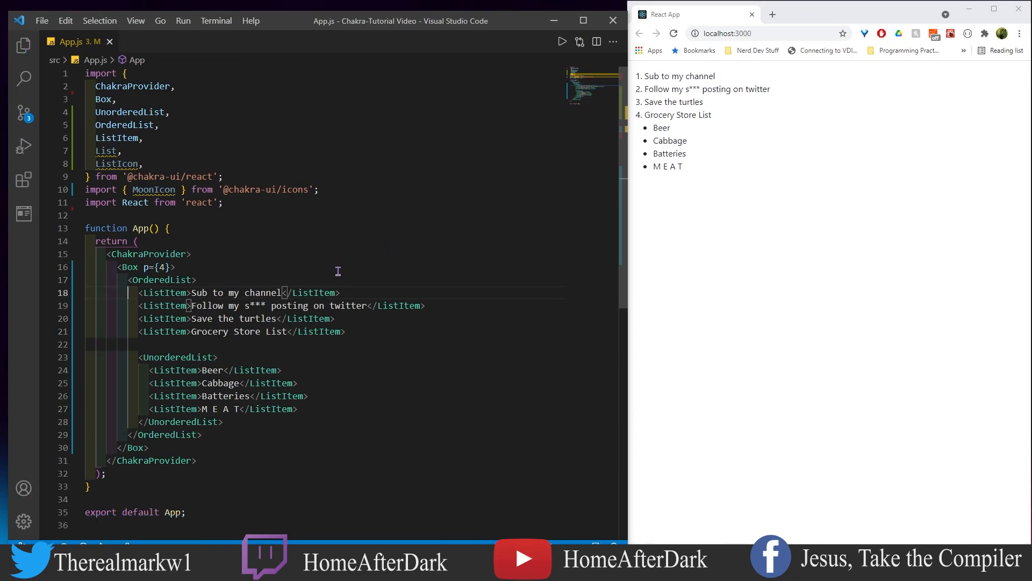
pyautogui.click(195, 280)
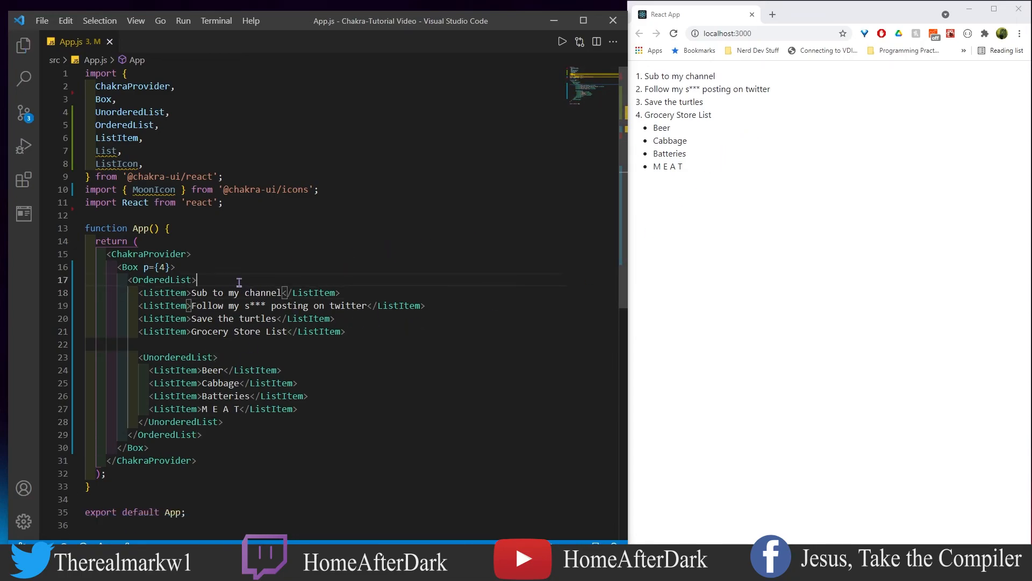
pyautogui.press('enter')
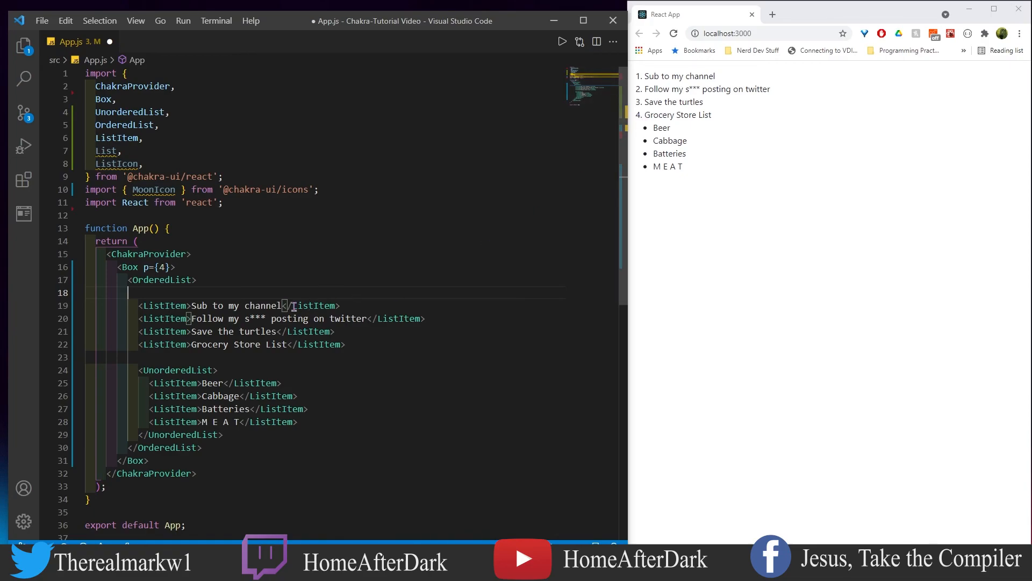
pyautogui.moveTo(293, 331)
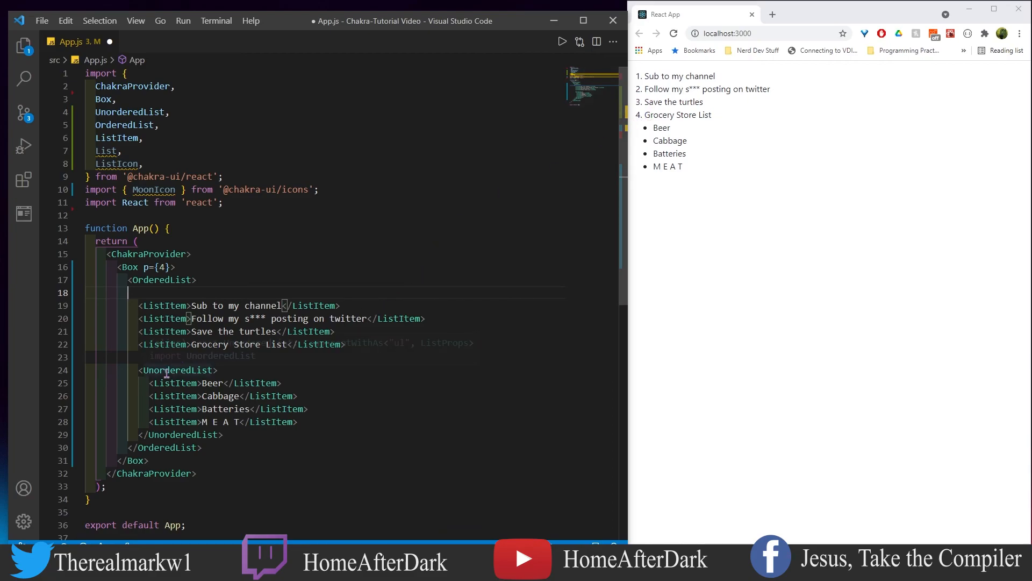
pyautogui.moveTo(232, 405)
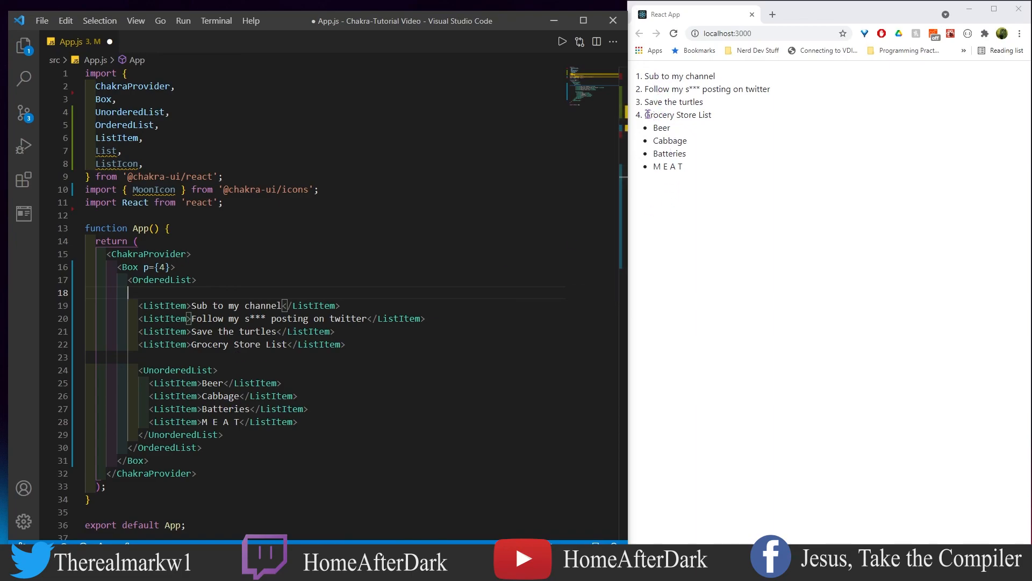
pyautogui.moveTo(651, 157)
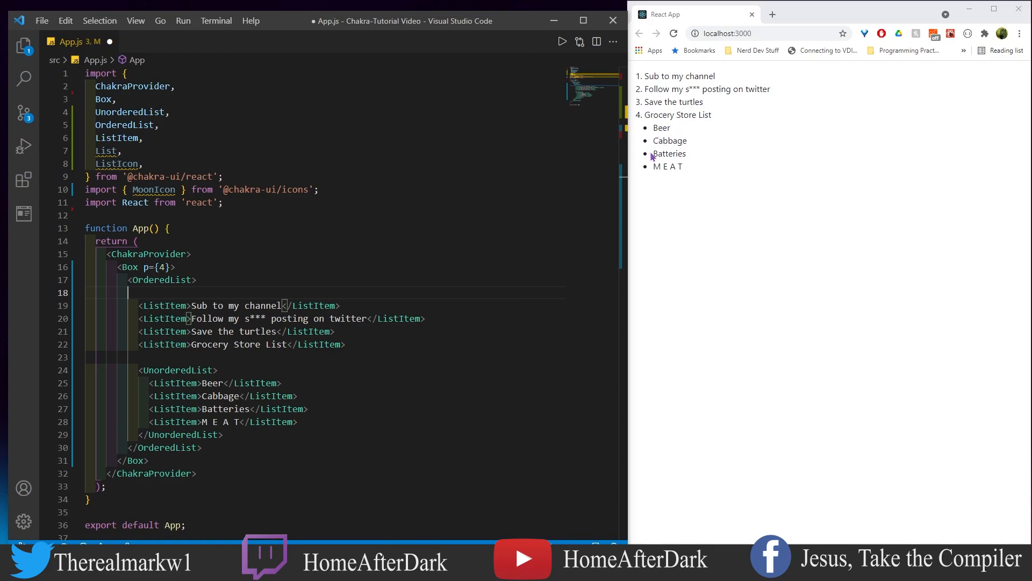
pyautogui.moveTo(341, 402)
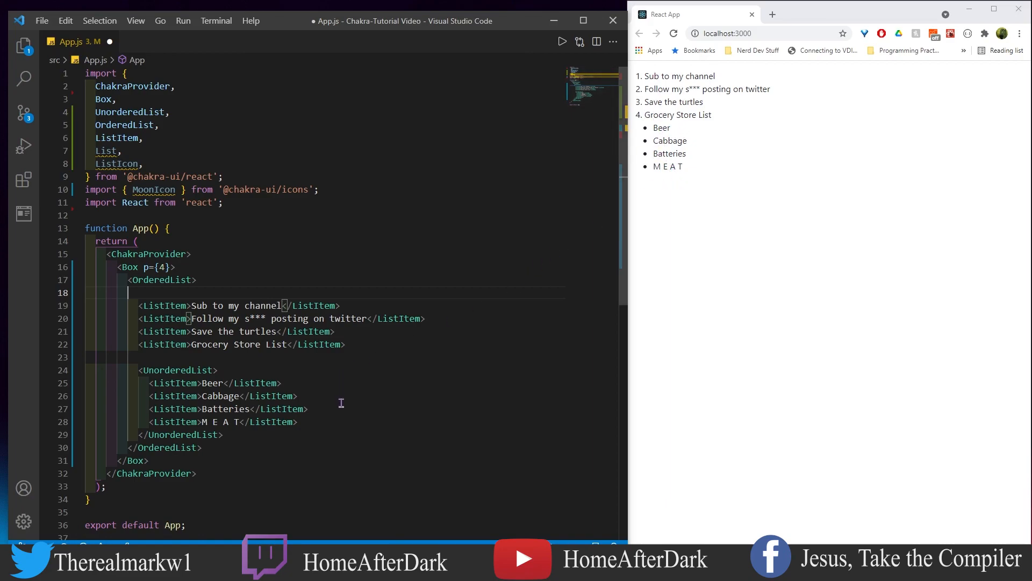